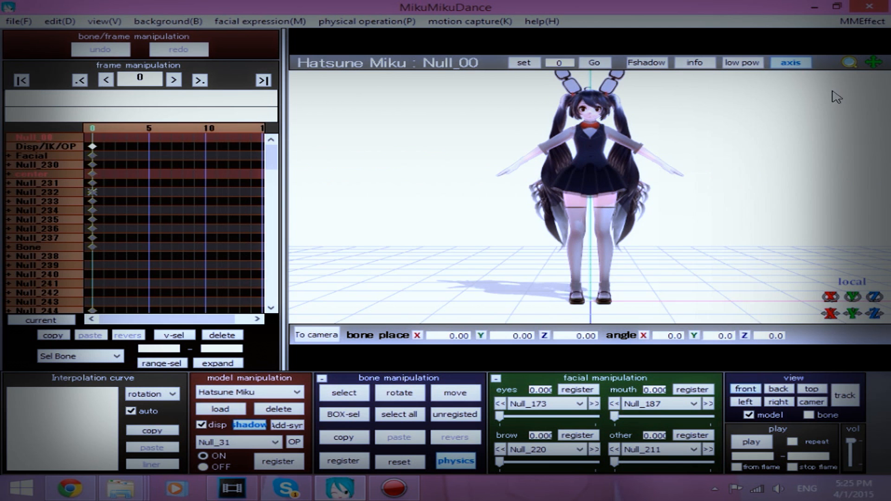
Set the model's edge line thickness to 0.0 and close the dialog
left_click(878, 63)
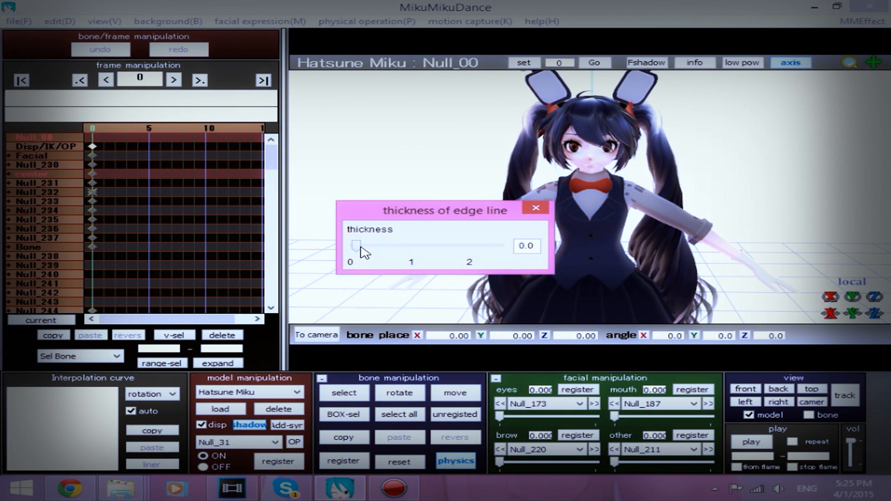
mouse_move(400, 245)
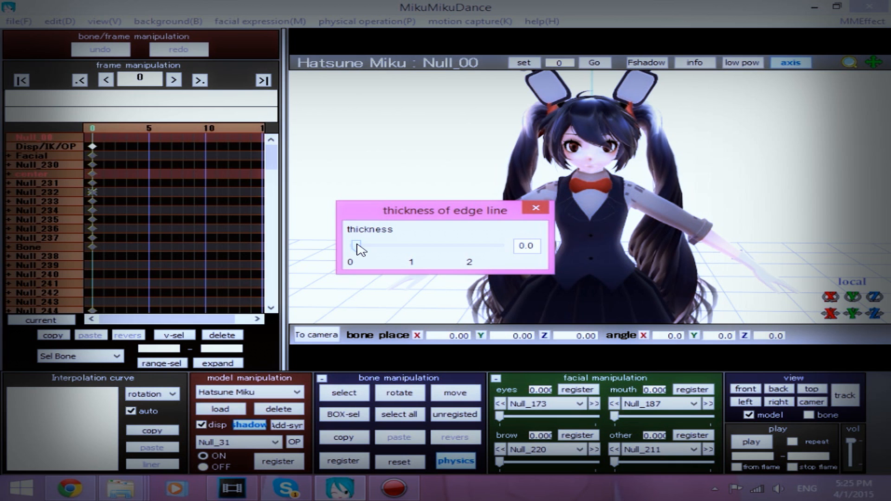
mouse_move(471, 224)
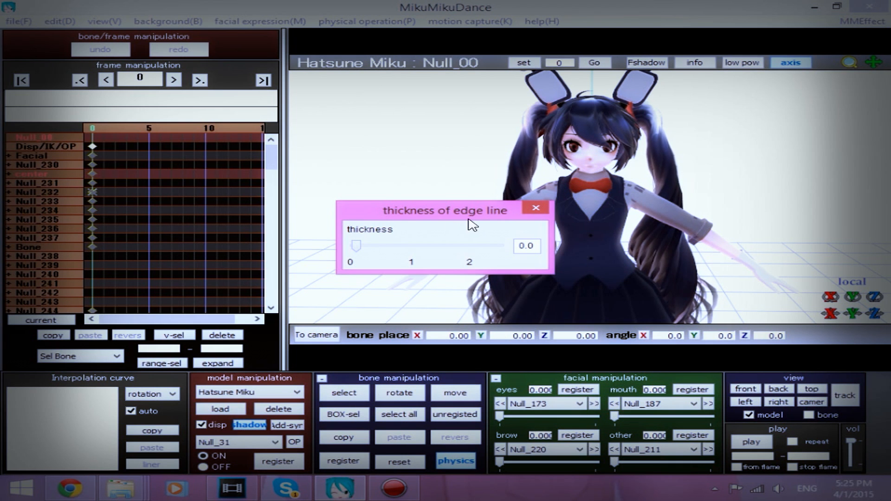
left_click(534, 207)
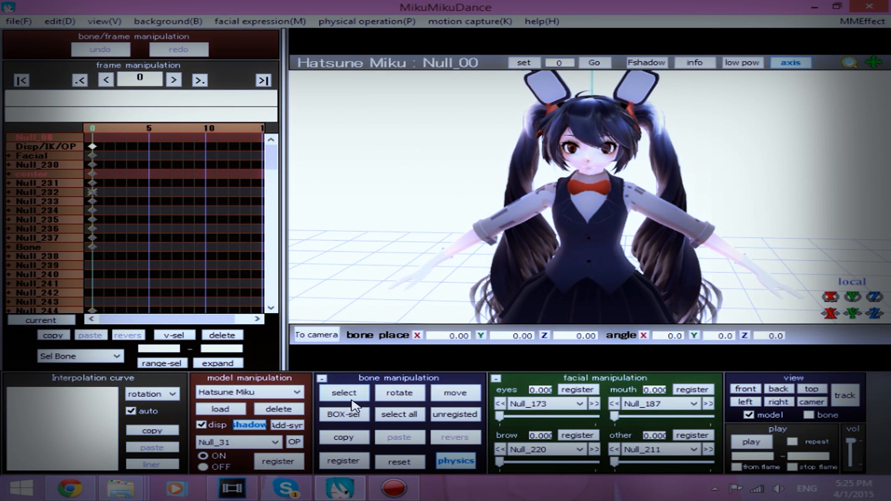
Lower both arm bones out of the T-pose to the model's sides
left_click(343, 392)
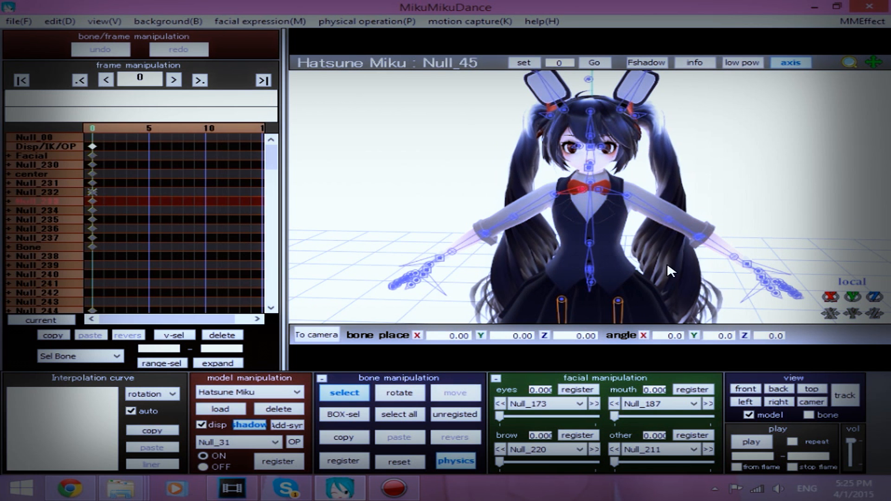
left_click(873, 297)
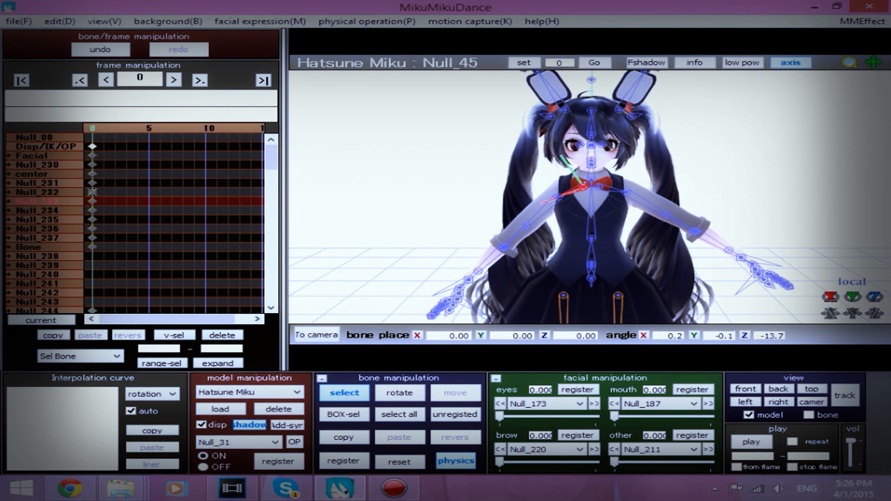
left_click(594, 187)
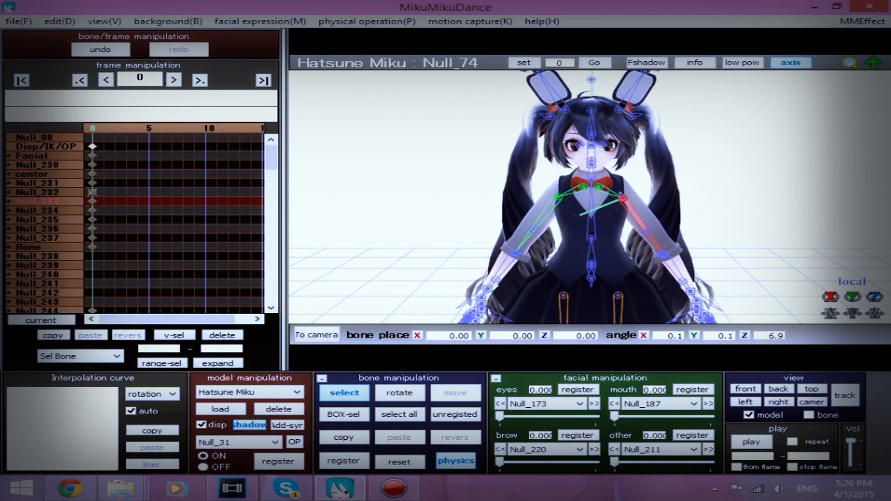
Load the Relaxed 1 B.vpd hand pose from file
left_click(18, 21)
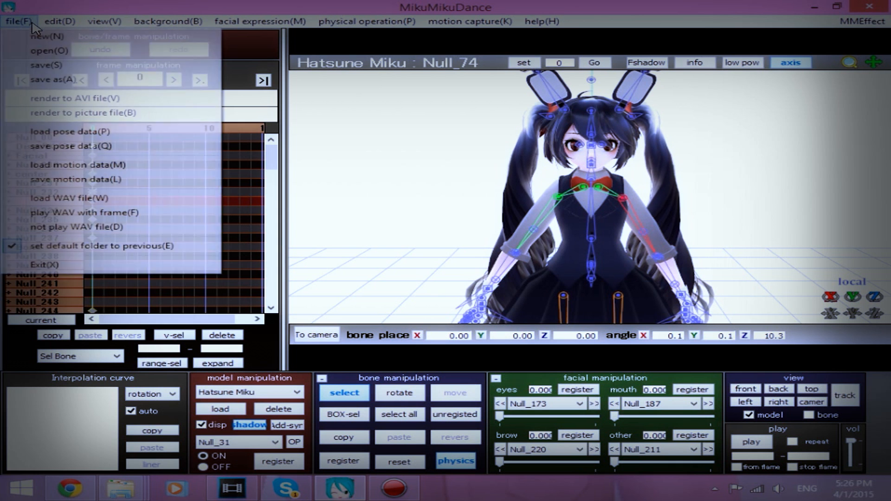
left_click(84, 132)
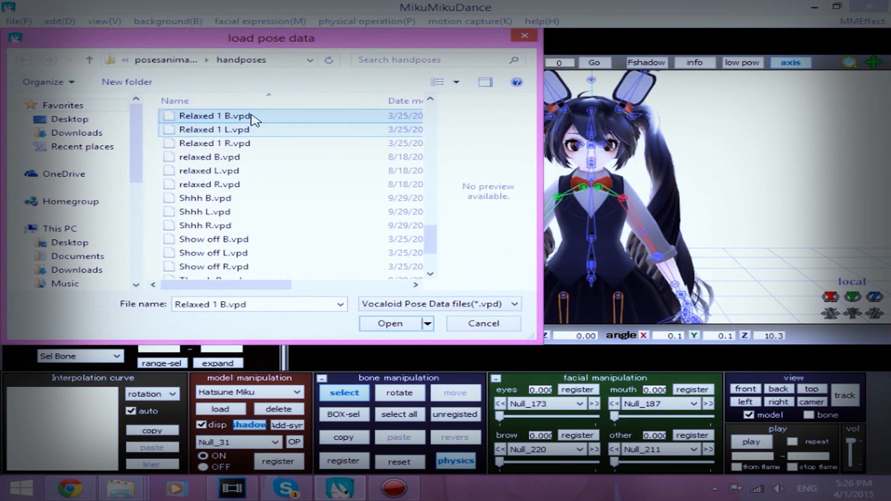
left_click(390, 326)
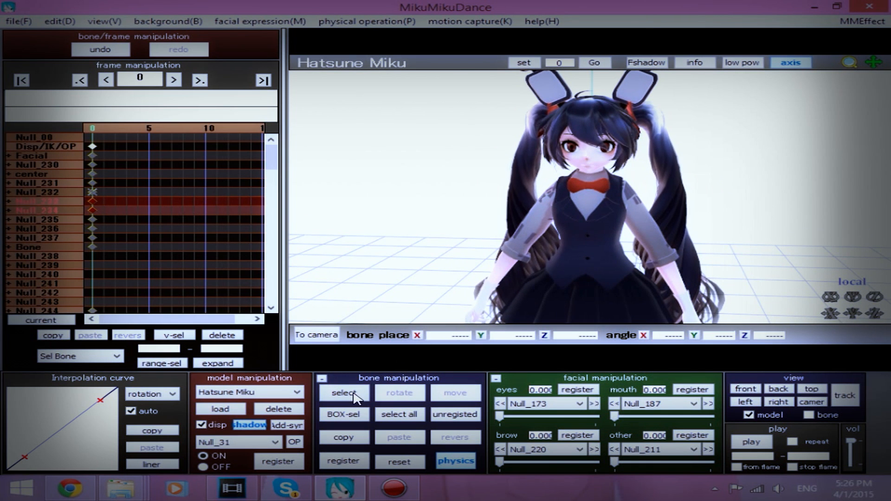
Tilt the neck and head bones slightly and register them at frame 0
left_click(344, 393)
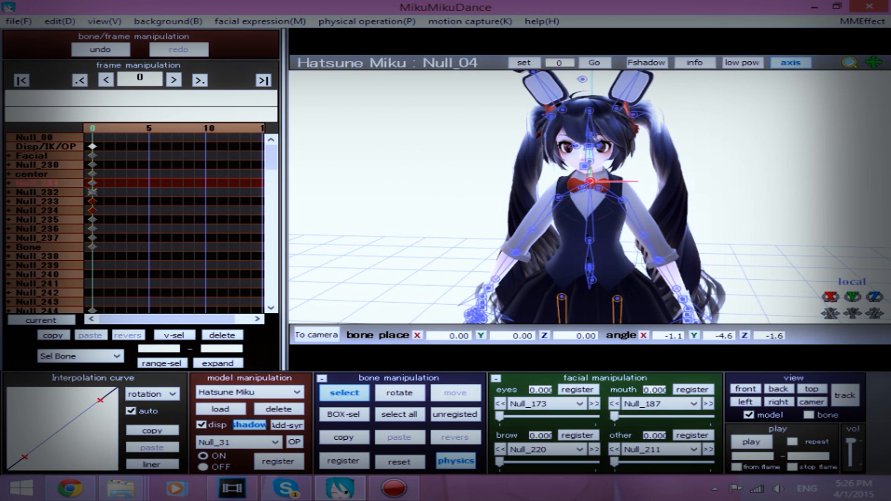
left_click(590, 167)
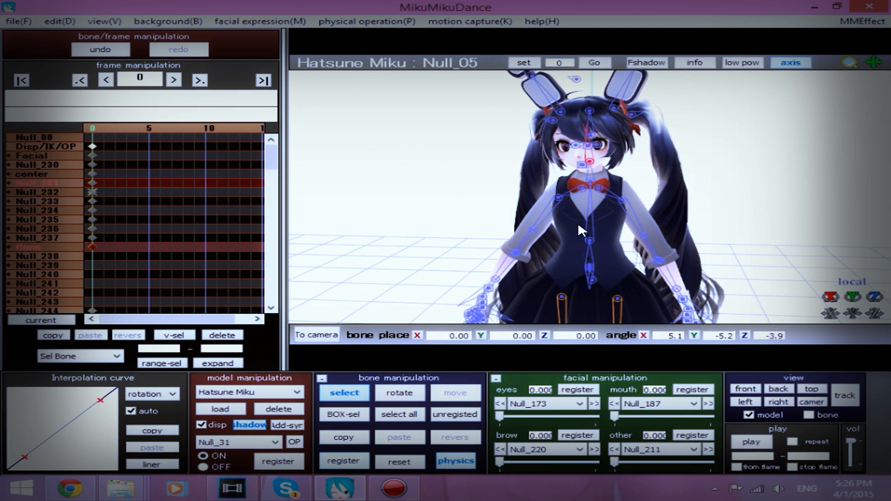
left_click(249, 393)
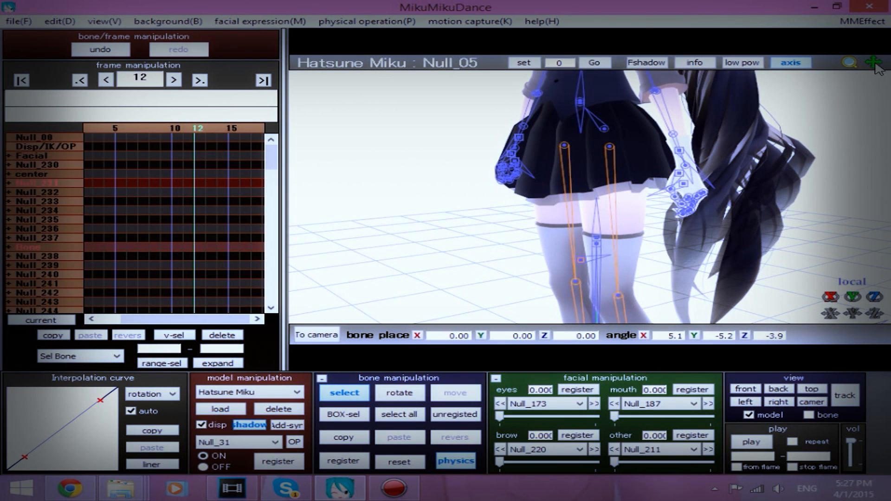
Shift the groove bone slightly, register it at frame 12, and ease its curve
left_click(595, 238)
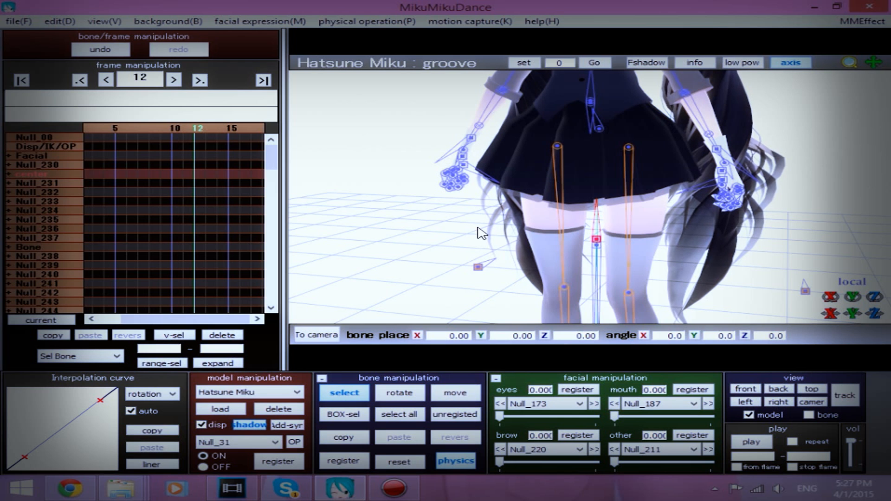
mouse_move(802, 238)
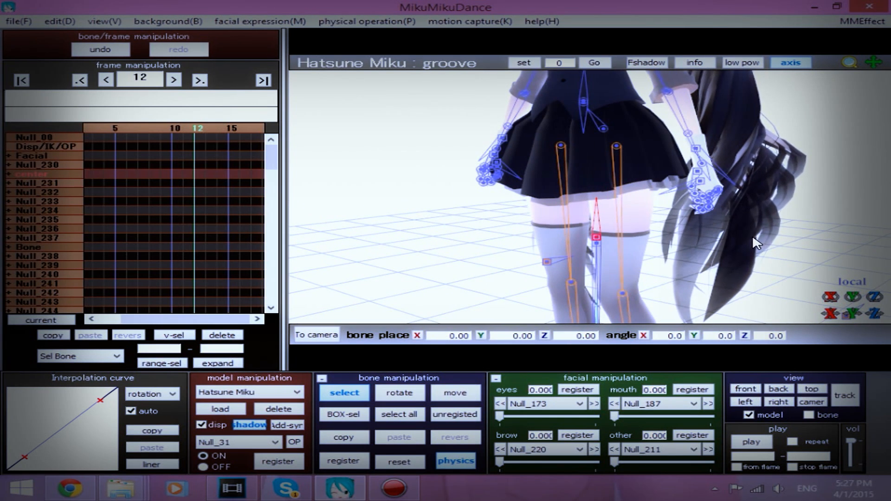
mouse_move(756, 251)
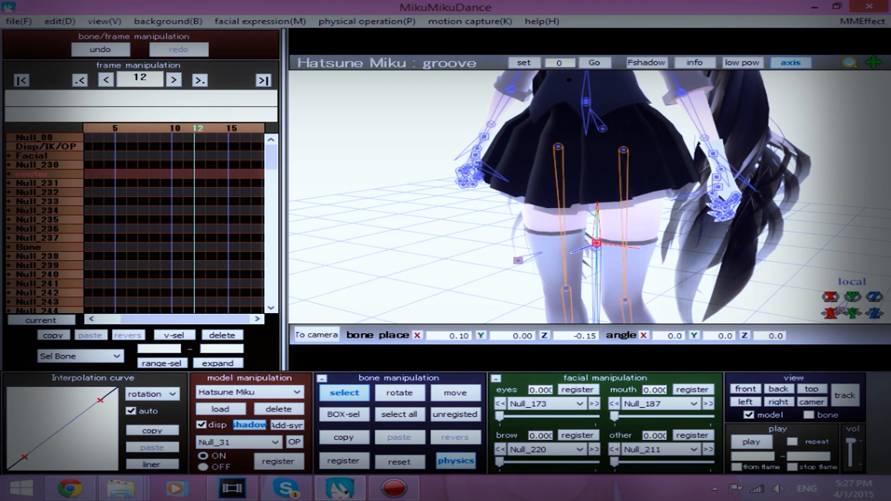
left_click(344, 461)
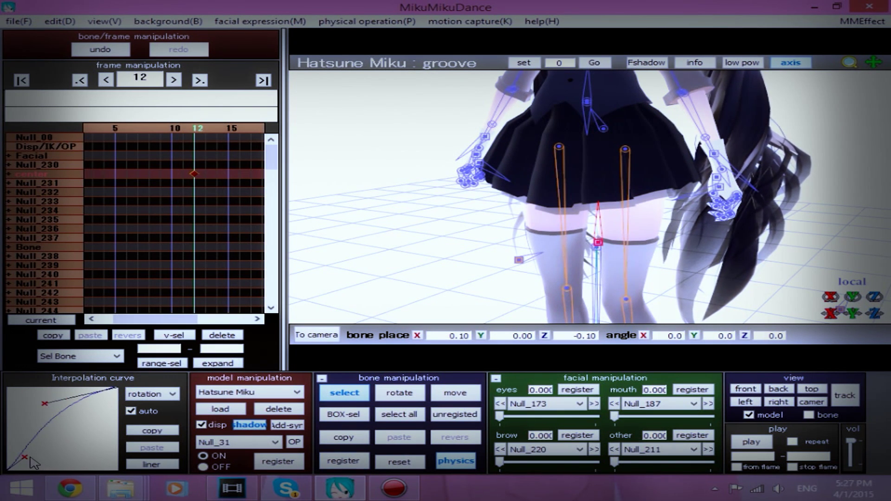
left_click(248, 392)
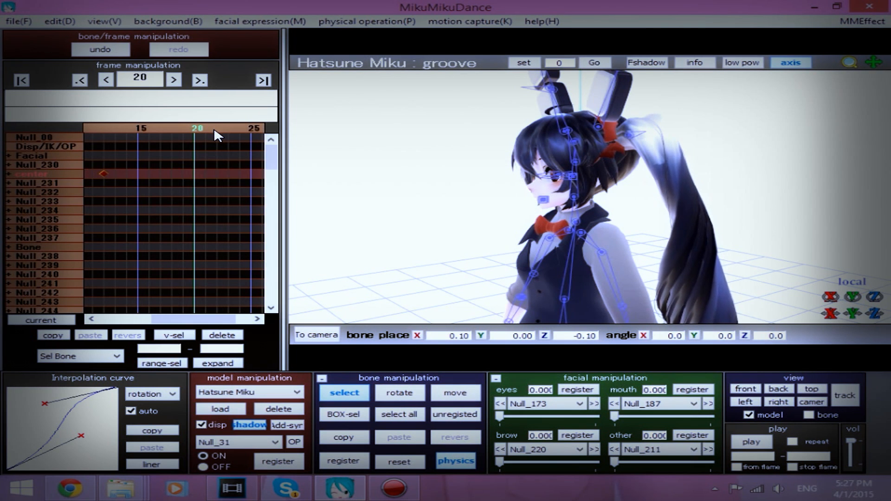
Rotate neck and head on Y at frames 25 and 23 with eased interpolation
left_click(174, 80)
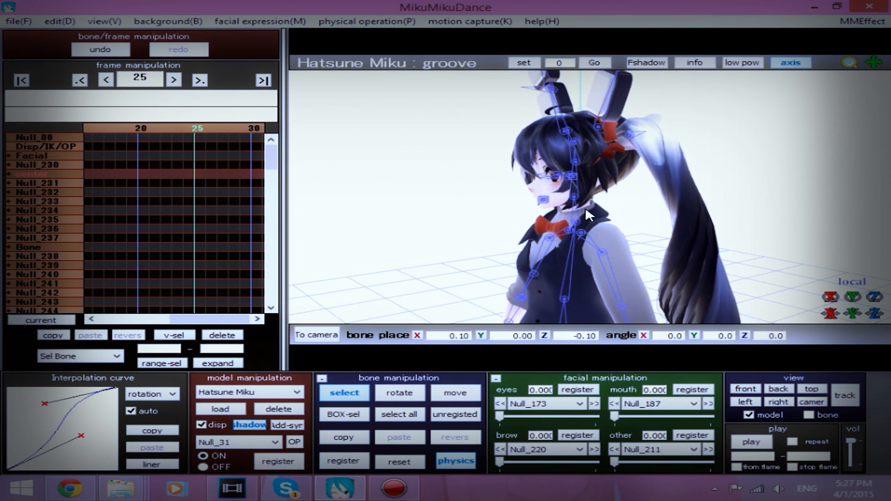
left_click(577, 228)
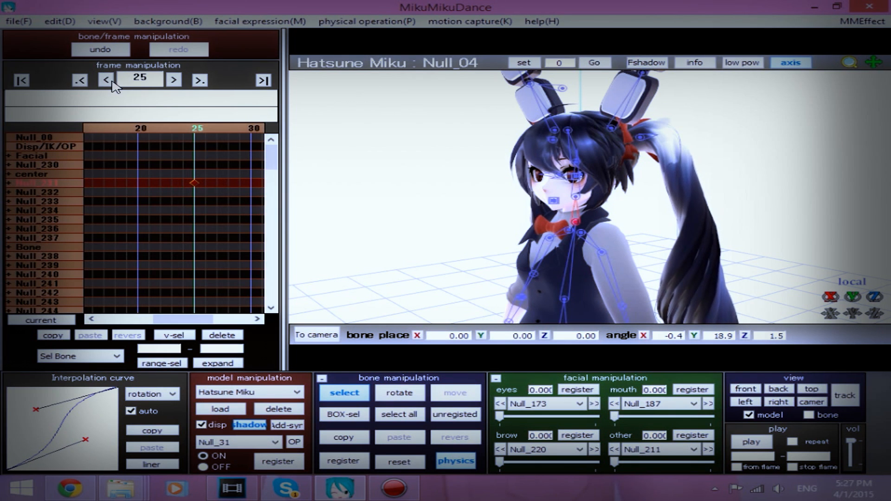
left_click(105, 79)
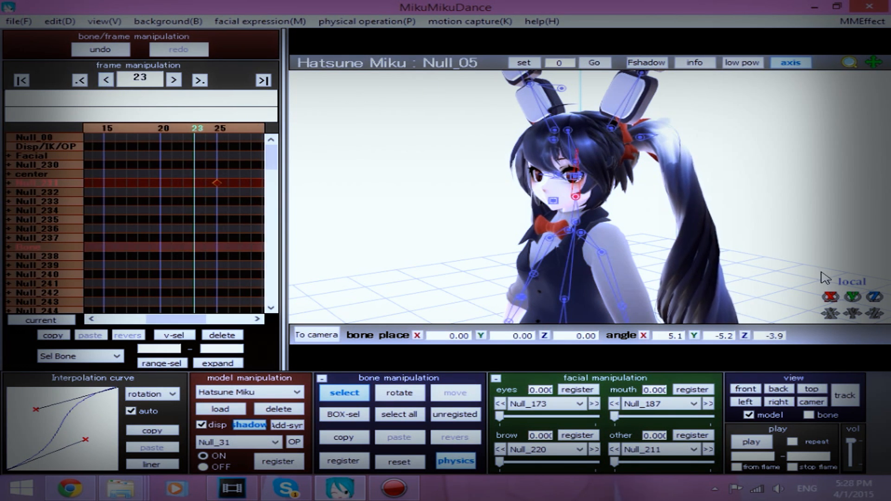
mouse_move(778, 198)
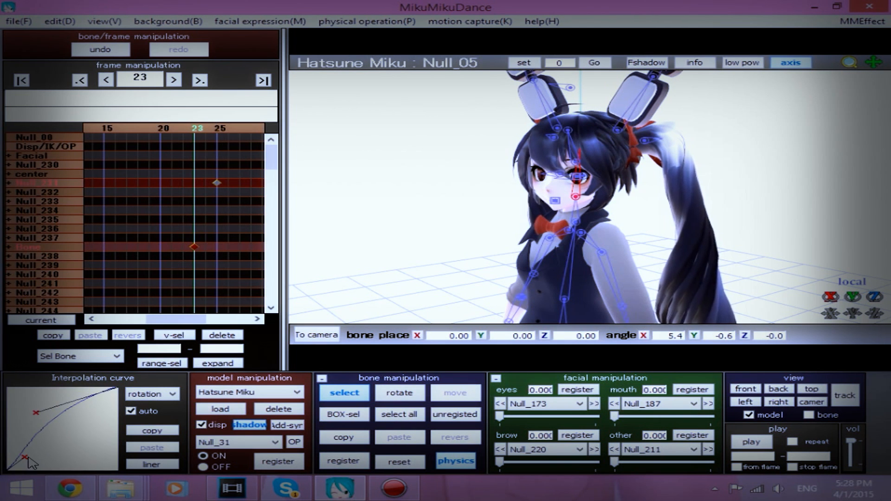
left_click(752, 441)
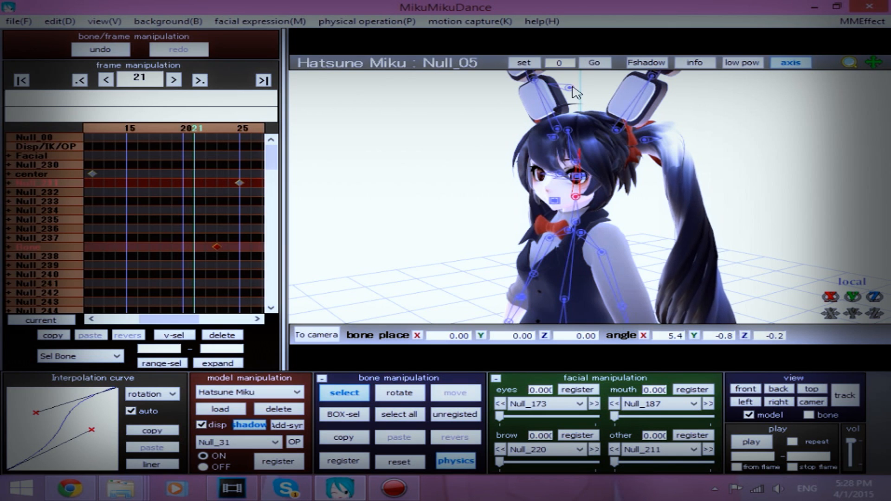
left_click(571, 88)
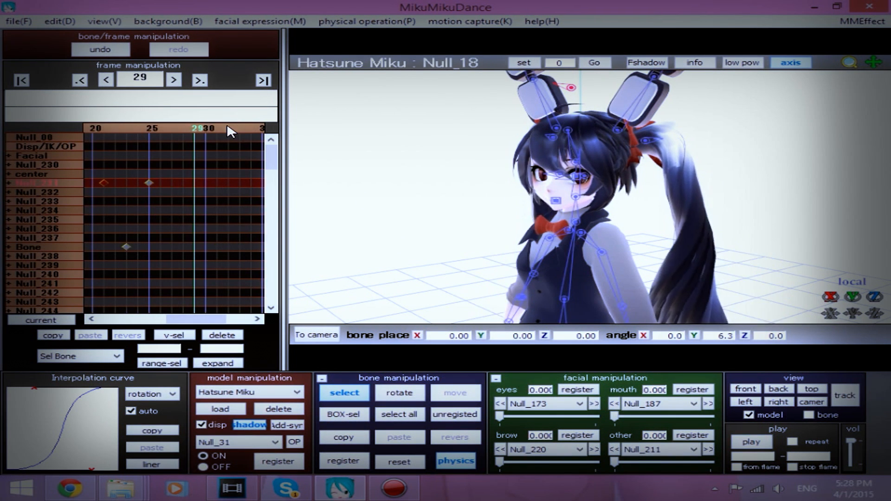
Rotate the groove bone about 25° on Y and register it at frame 43
left_click(173, 79)
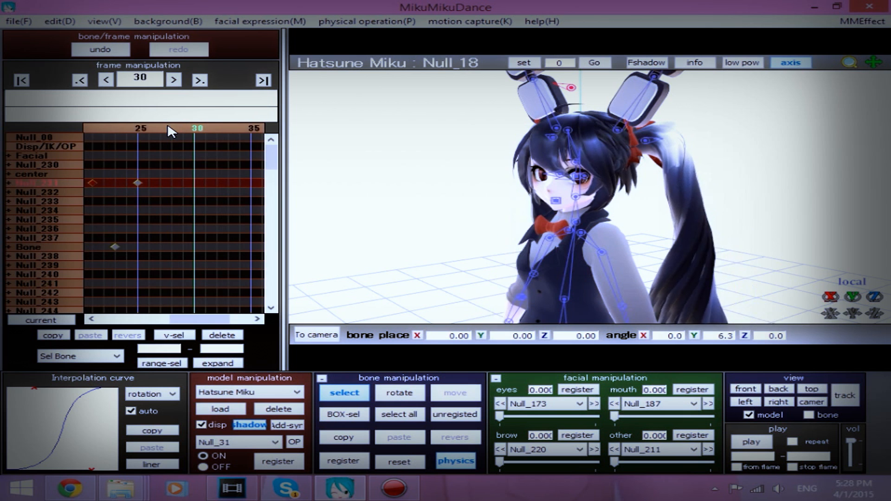
mouse_move(240, 131)
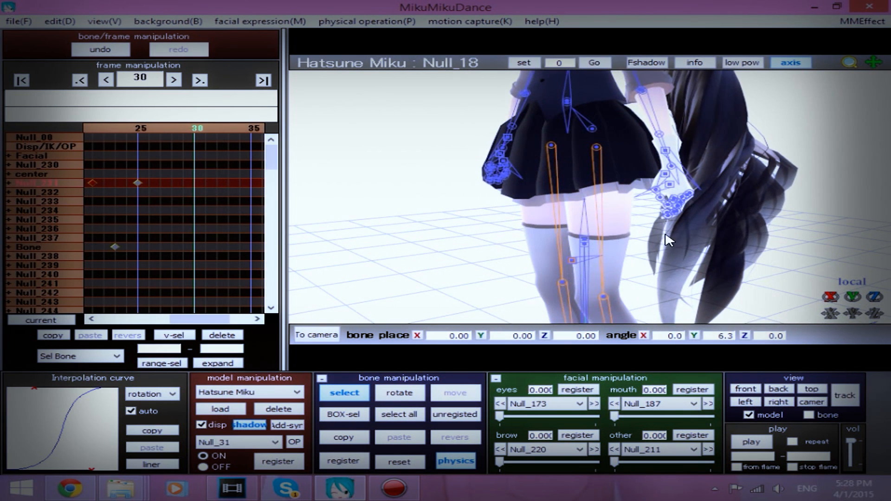
left_click(582, 241)
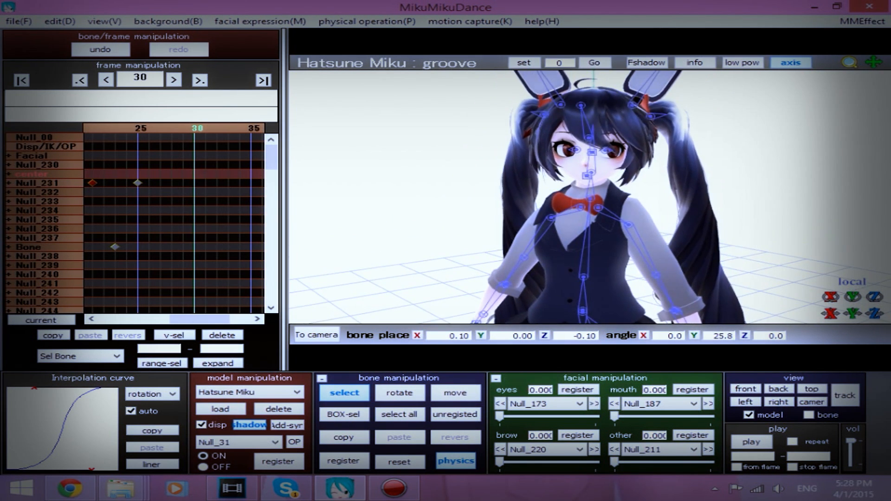
left_click(152, 465)
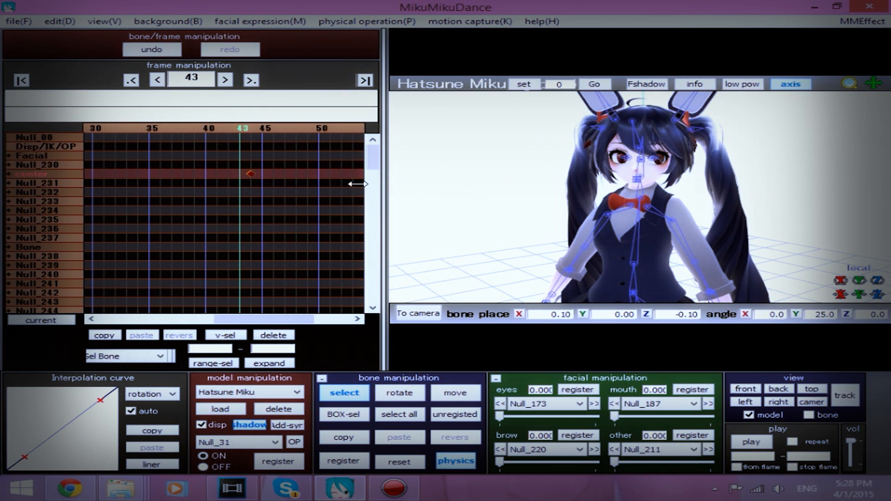
Play back the body turn, then move to frame 41
left_click(751, 443)
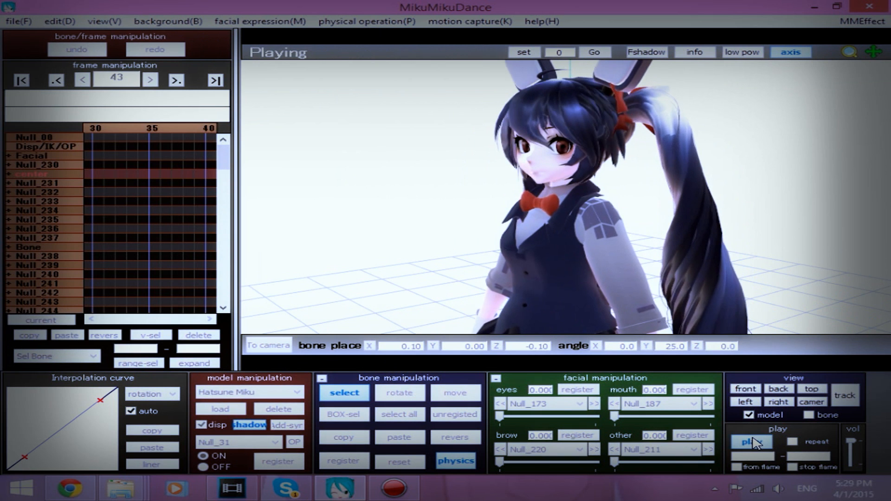
left_click(750, 443)
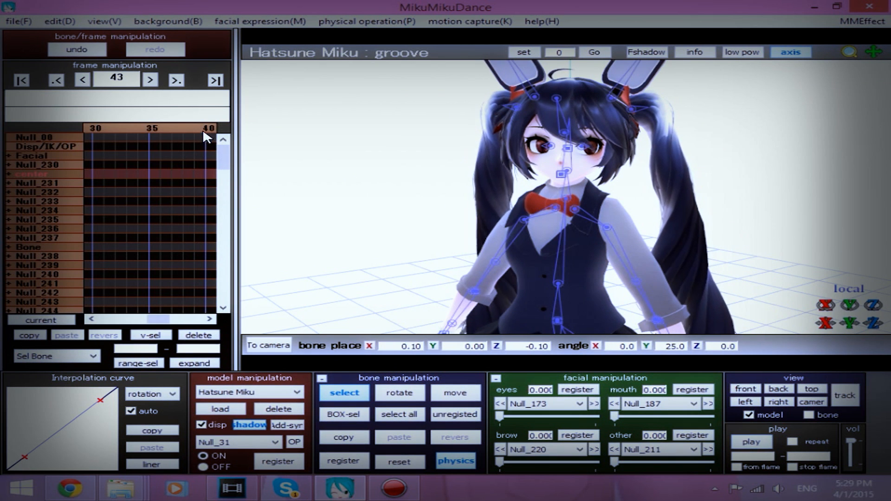
left_click(82, 80)
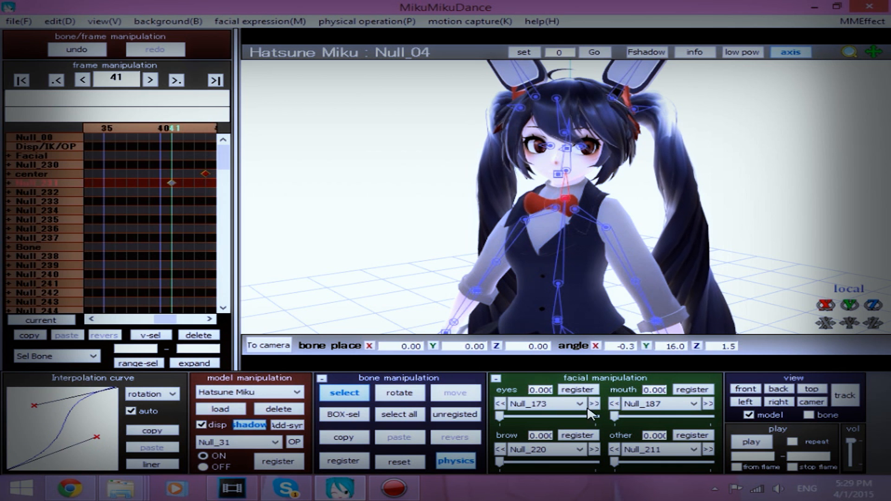
Add eased head keyframes at frames 38–40 and preview the smooth head turn
left_click(752, 442)
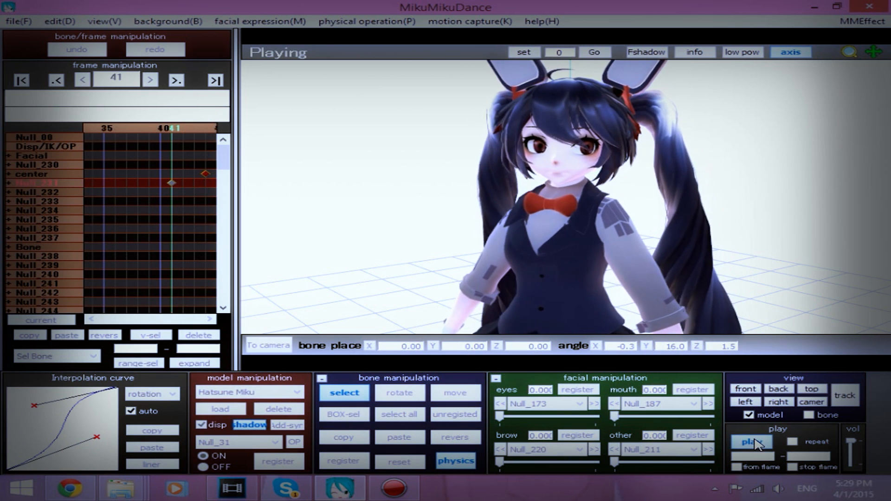
left_click(752, 441)
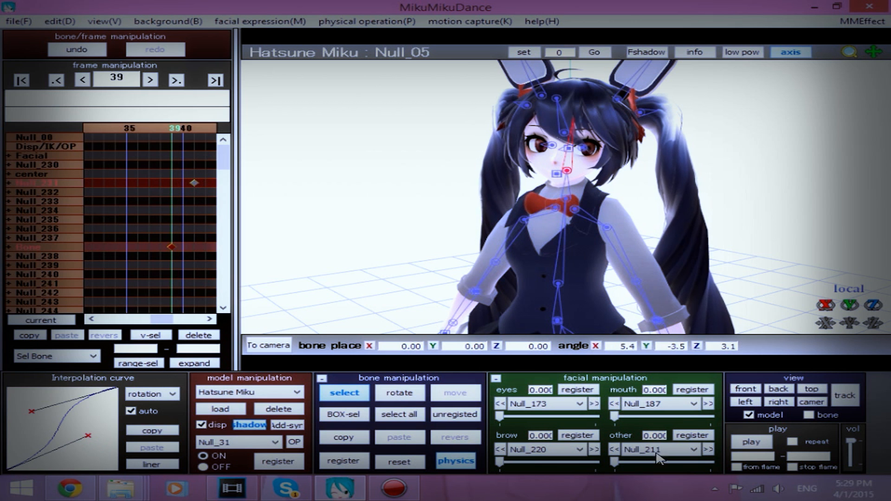
left_click(751, 441)
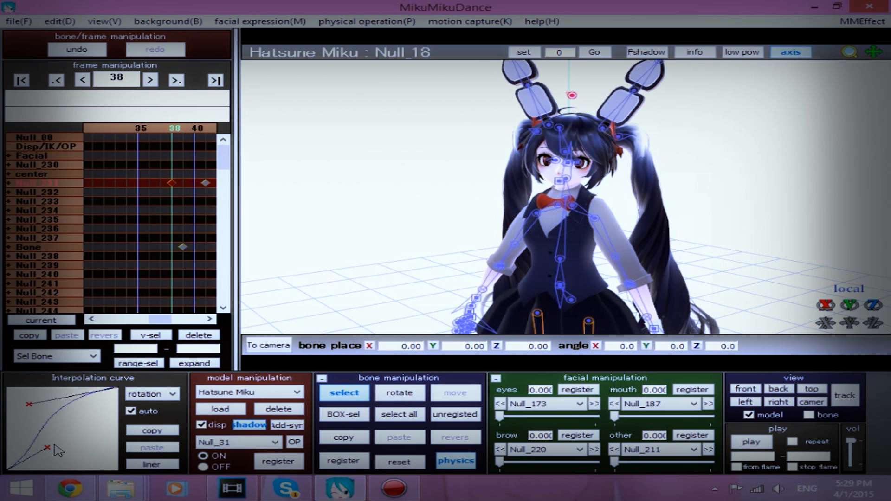
left_click(248, 392)
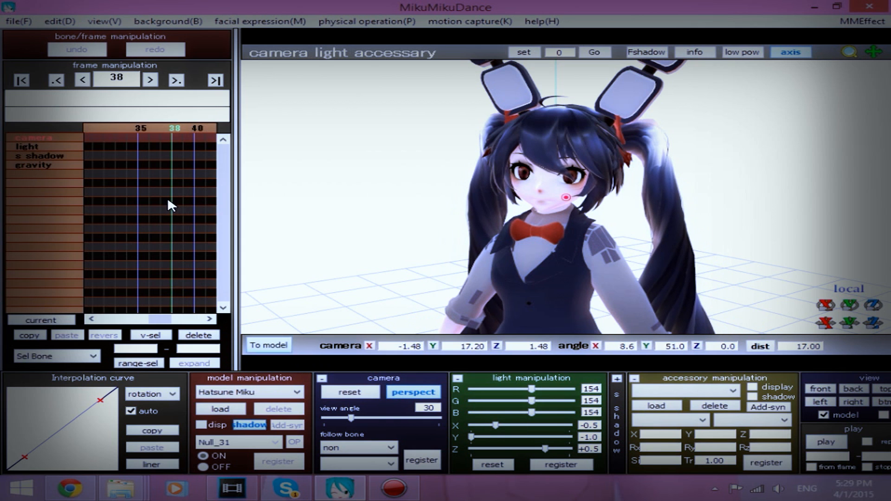
left_click(268, 345)
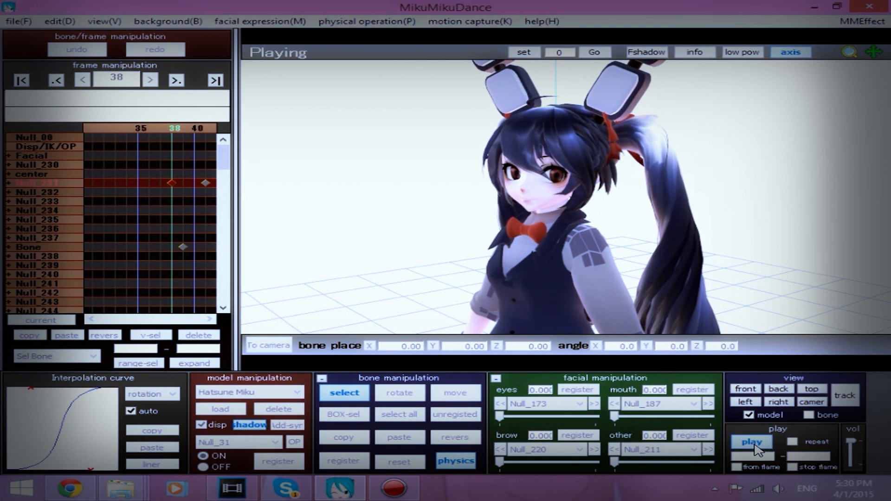
left_click(752, 442)
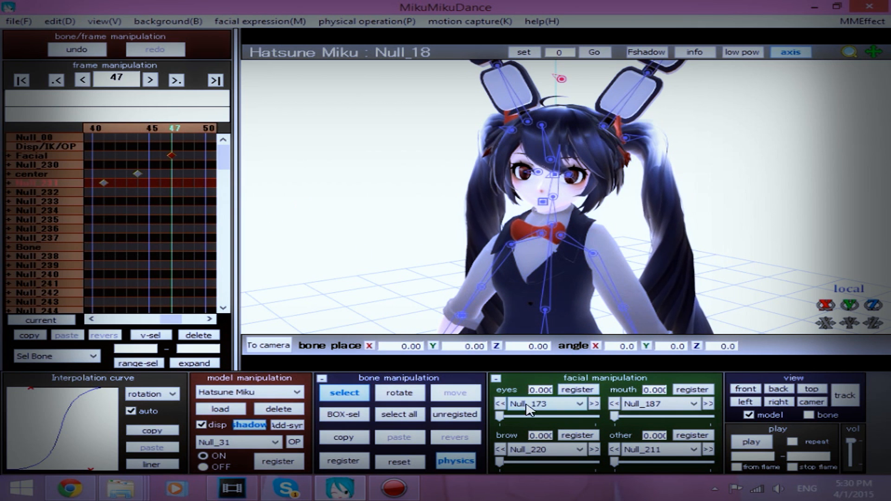
mouse_move(506, 423)
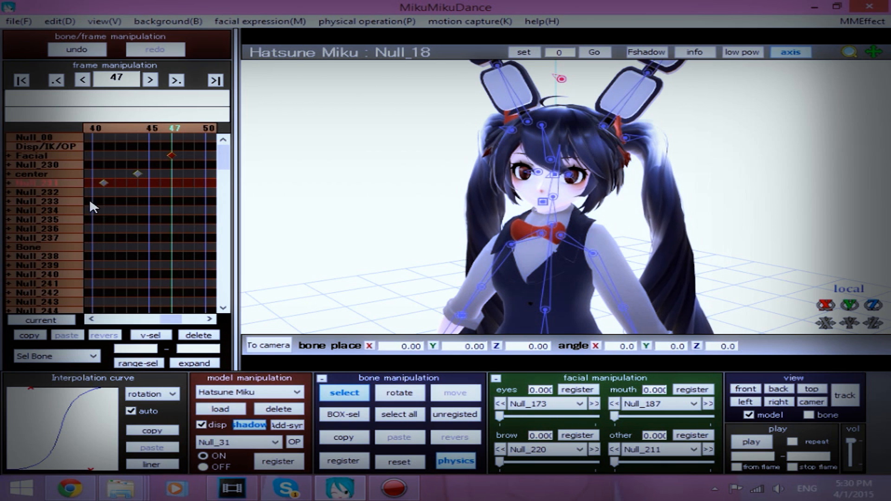
Keyframe the eyes morph half-closed, closed and open over frames 50–54, then preview
left_click(150, 79)
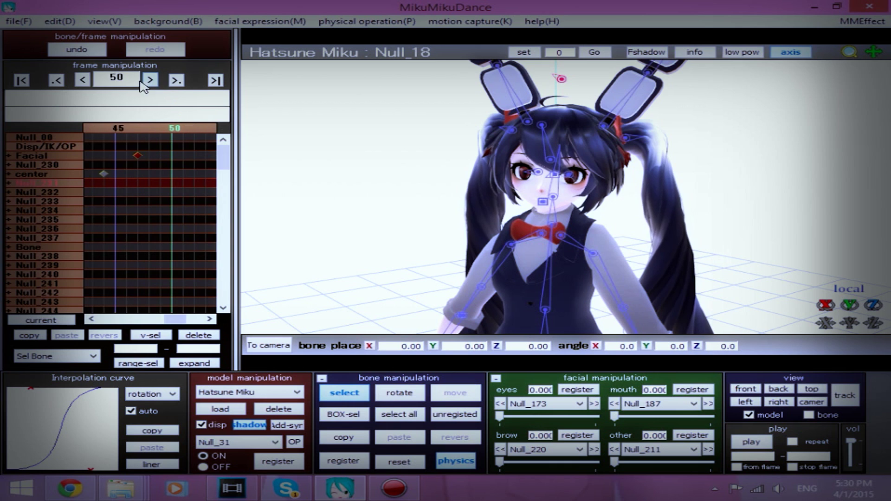
left_click(150, 79)
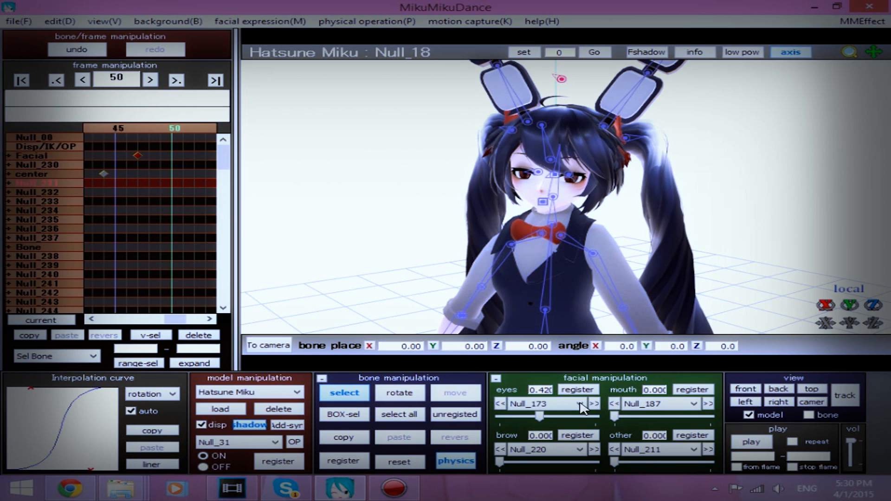
left_click(149, 79)
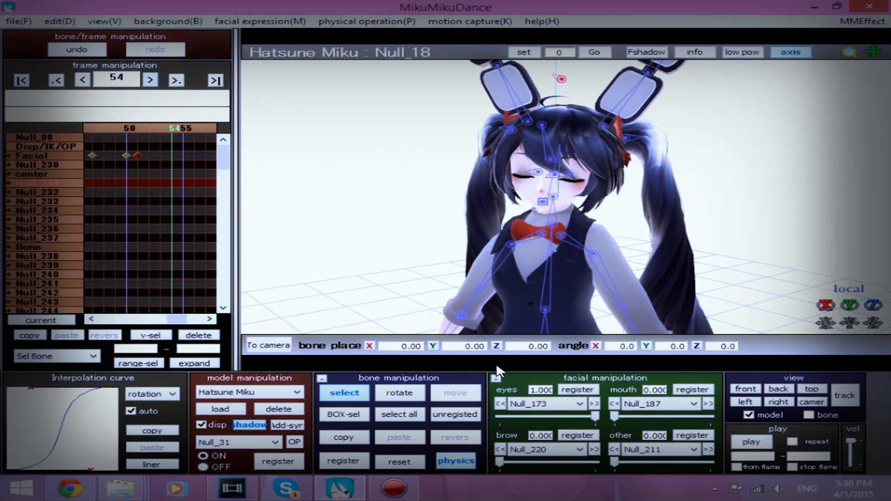
left_click(540, 390)
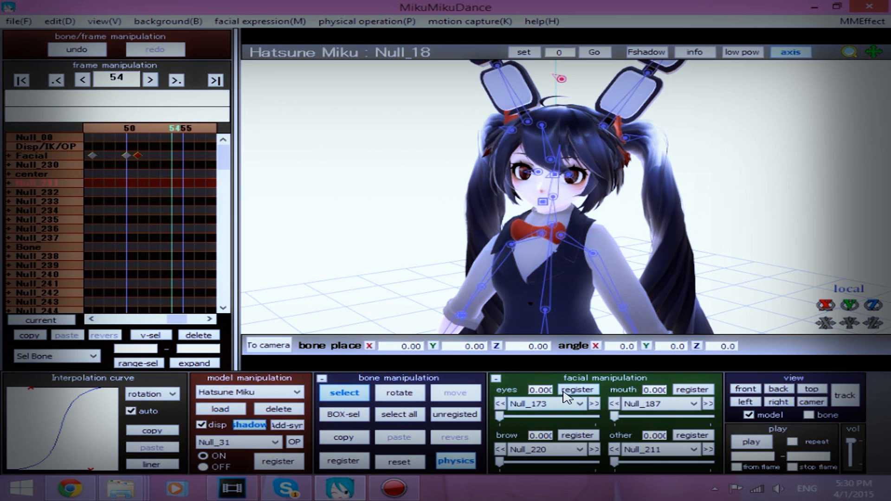
left_click(249, 392)
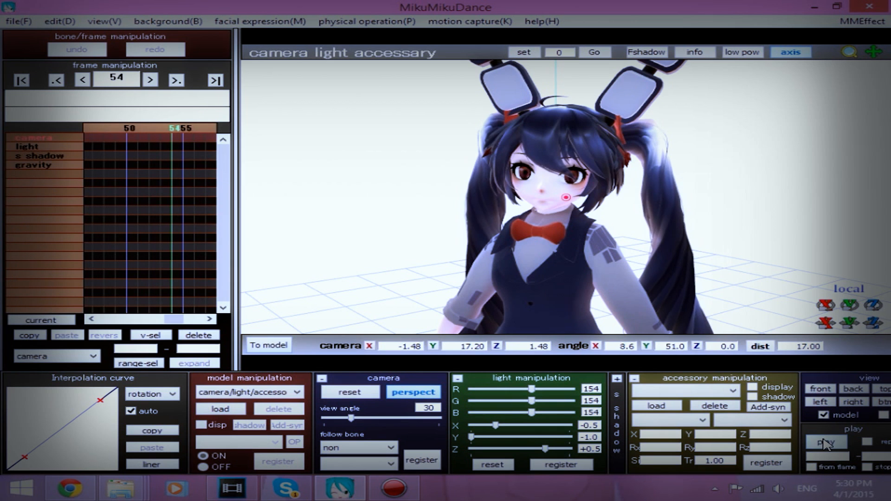
left_click(825, 443)
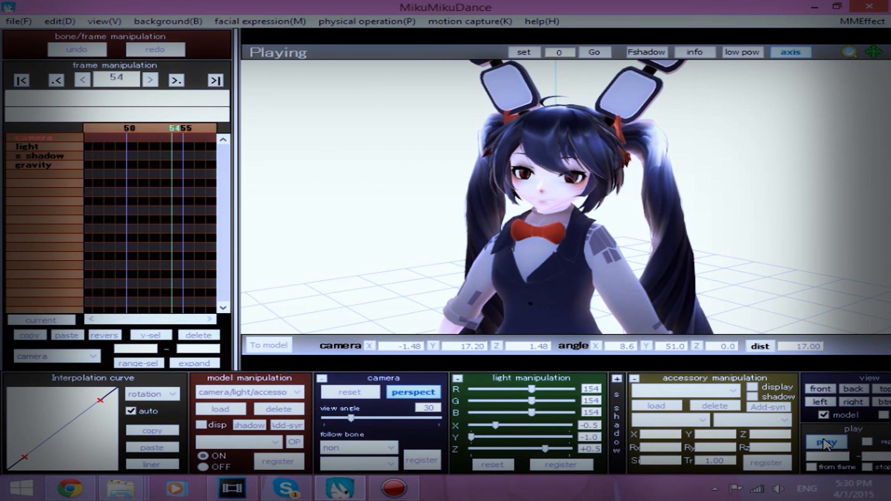
left_click(826, 442)
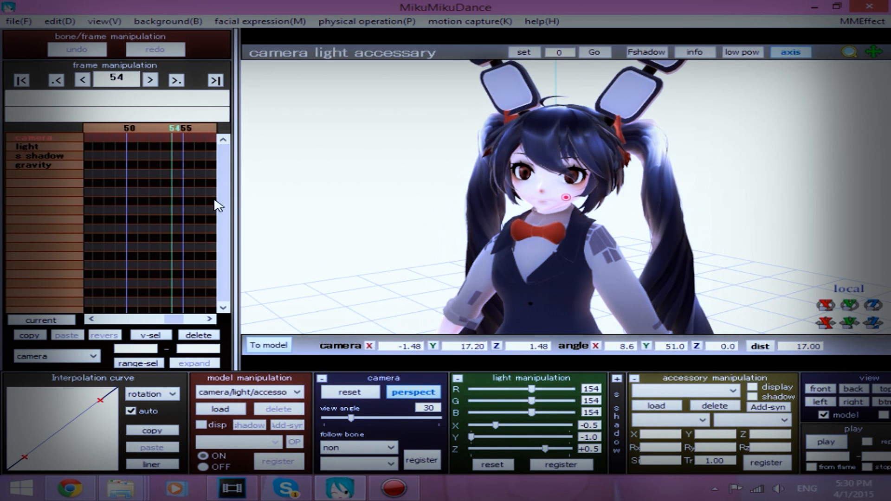
Adjust the groove body-turn keyframe around frame 44 and review the playback
left_click(249, 392)
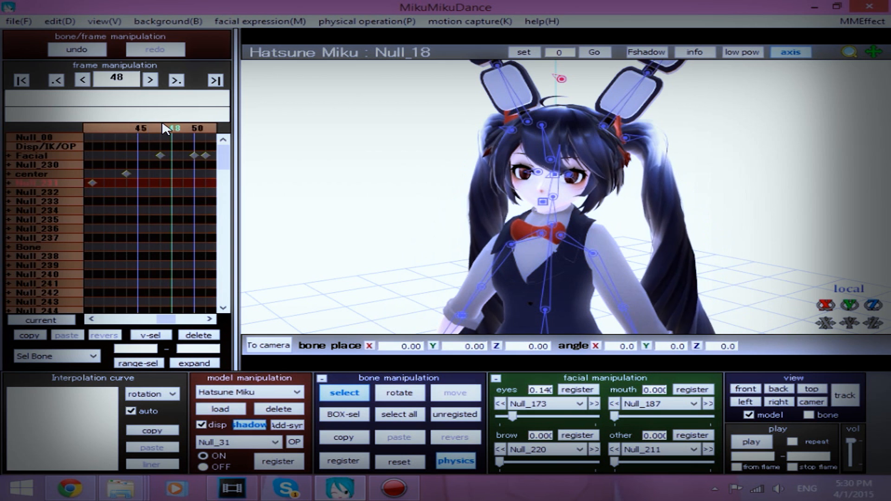
left_click(82, 80)
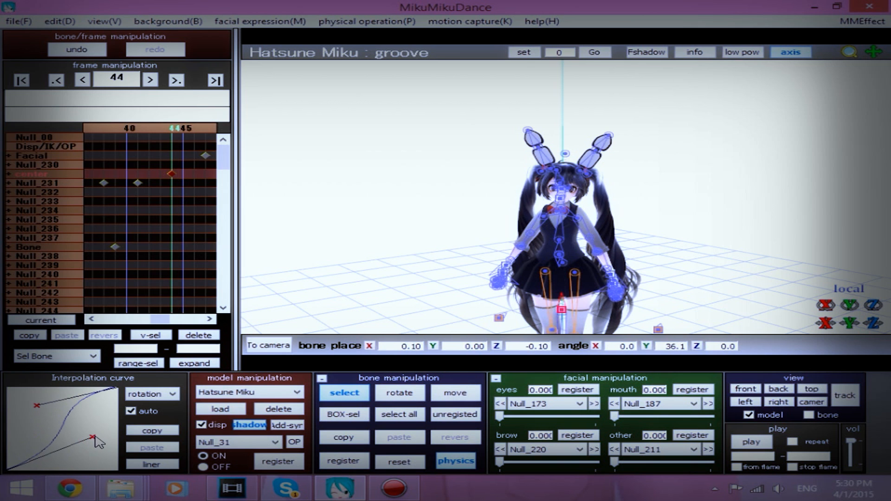
left_click(248, 392)
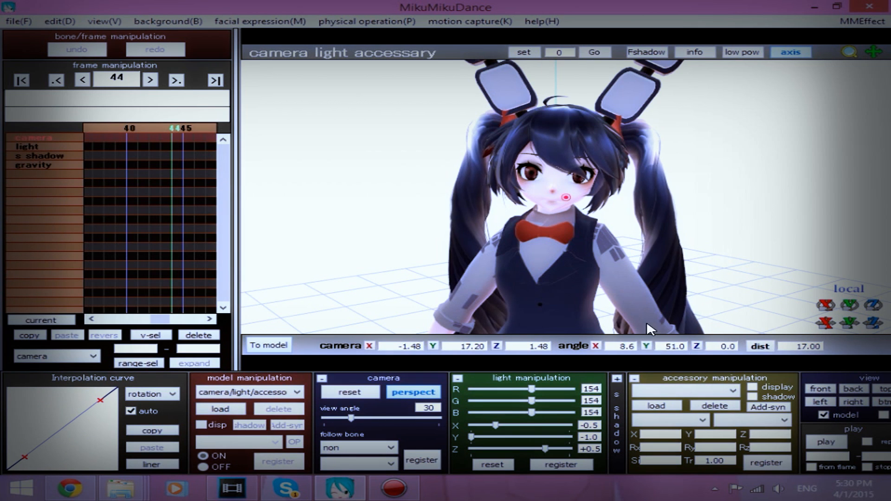
left_click(826, 441)
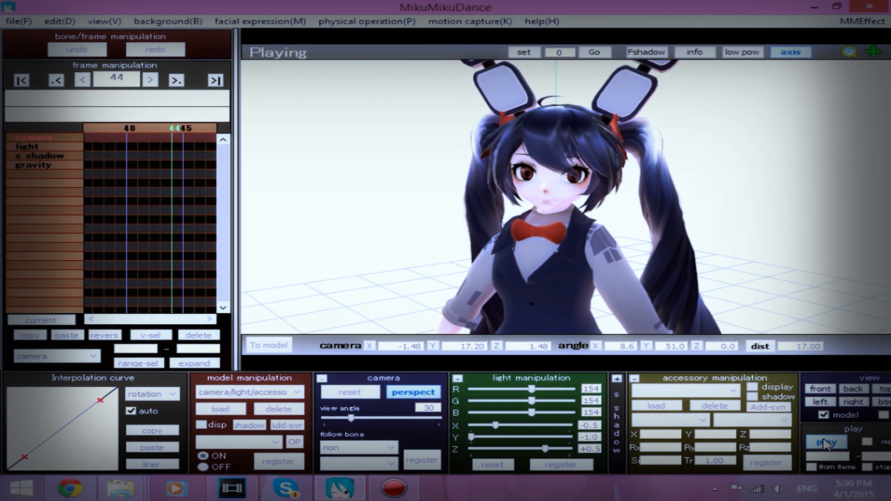
left_click(826, 442)
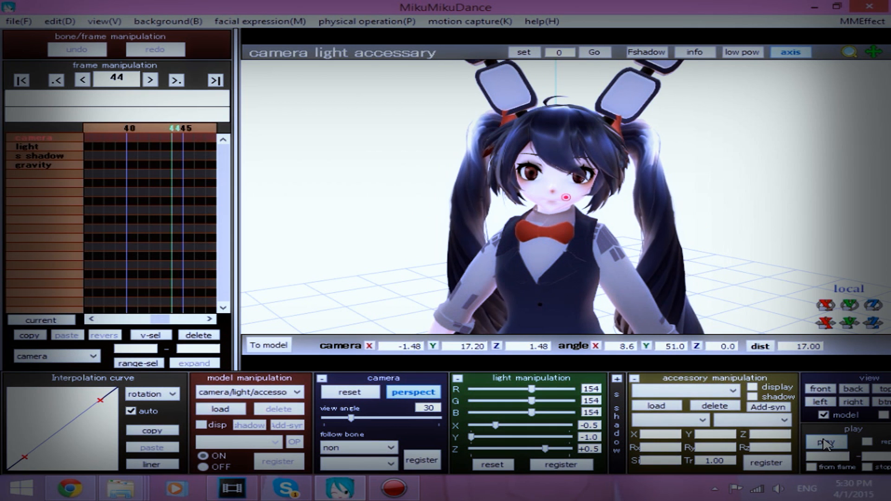
left_click(826, 442)
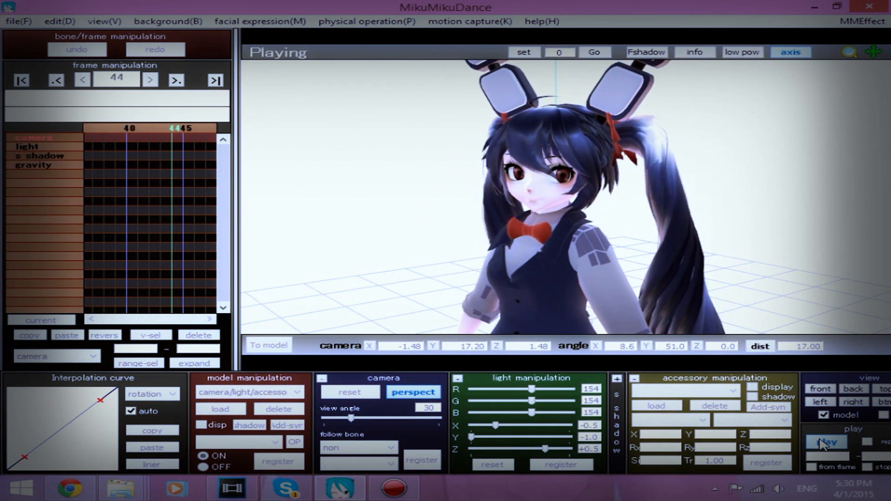
left_click(825, 443)
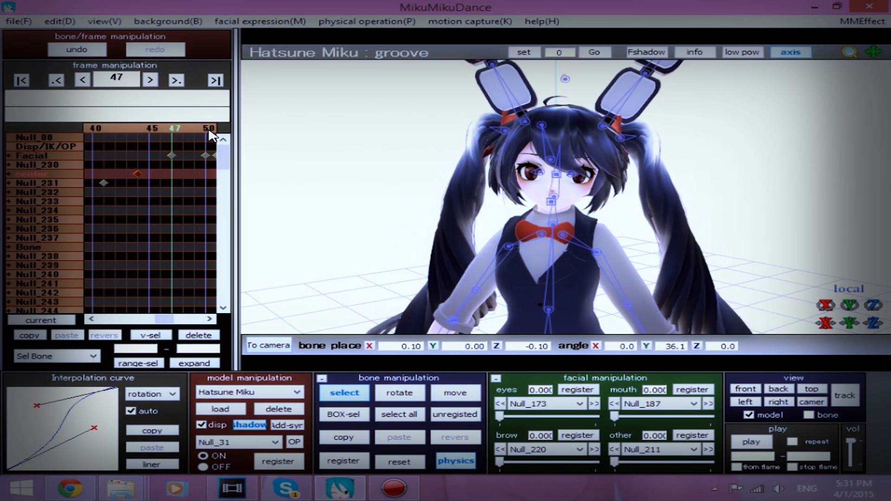
Register all bones, then raise the arm and bend the elbow around frames 67–71
left_click(175, 79)
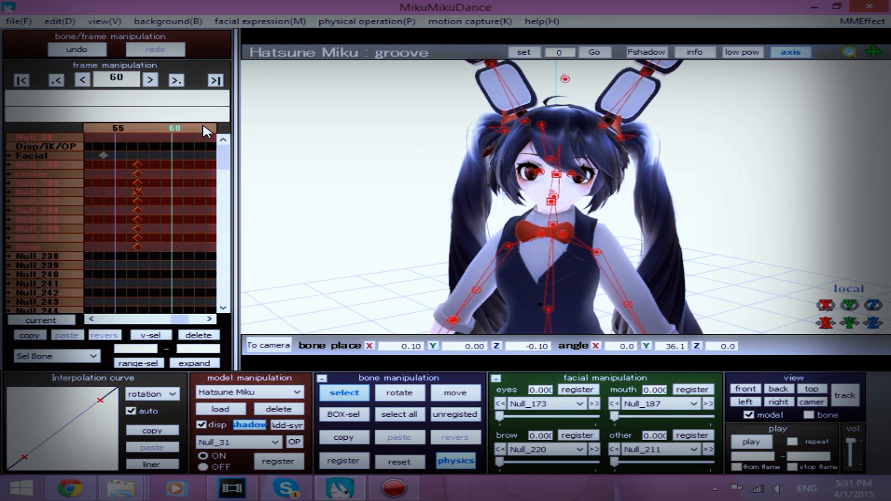
left_click(150, 80)
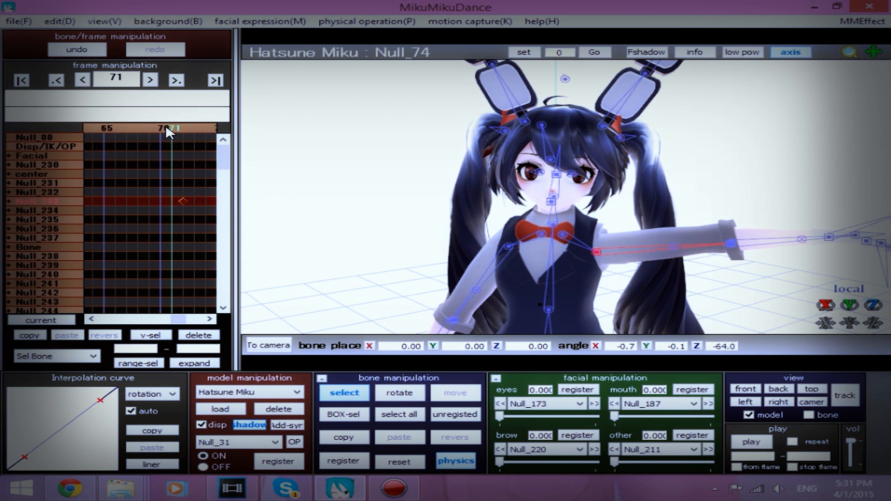
left_click(82, 80)
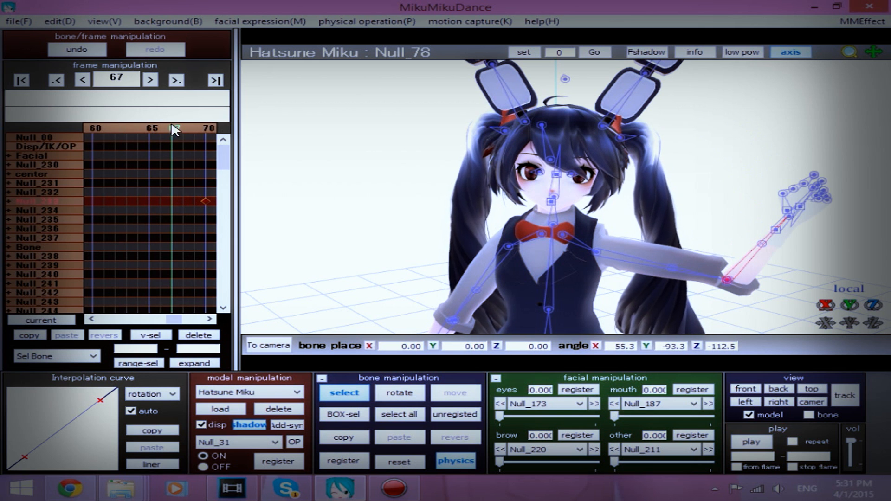
left_click(18, 21)
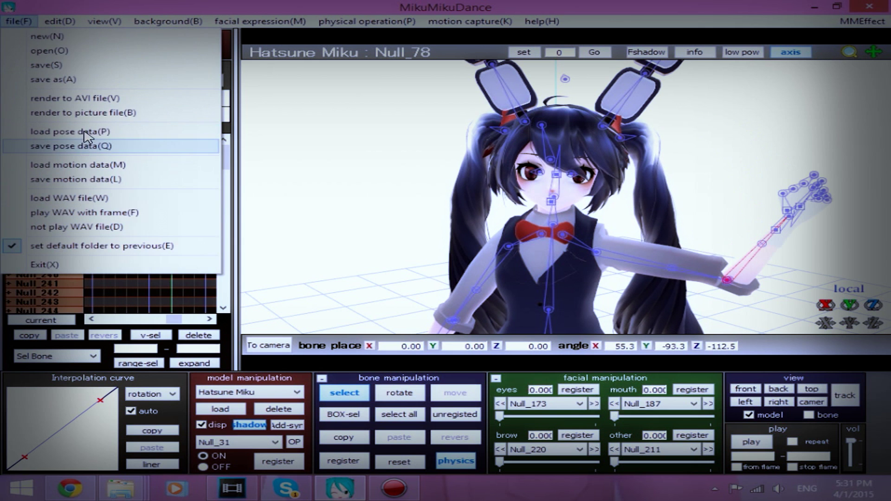
Load the Hi L.vpd open-hand pose and register the hand bones
left_click(72, 131)
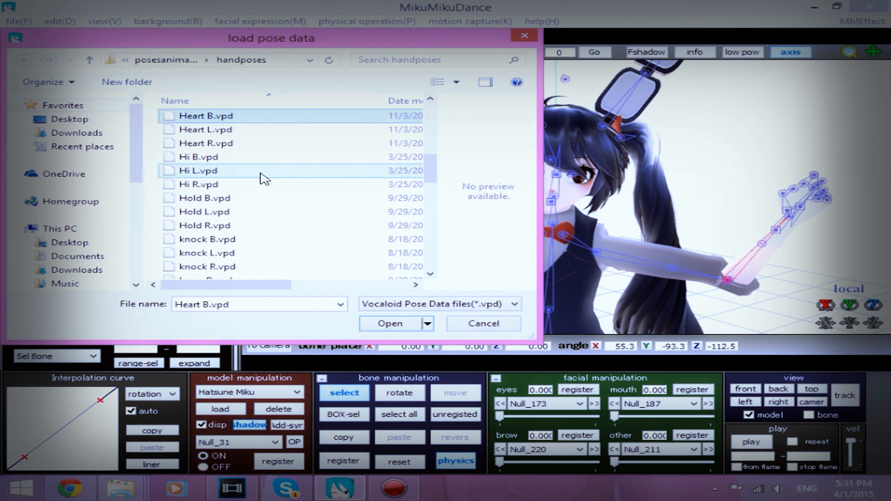
left_click(389, 324)
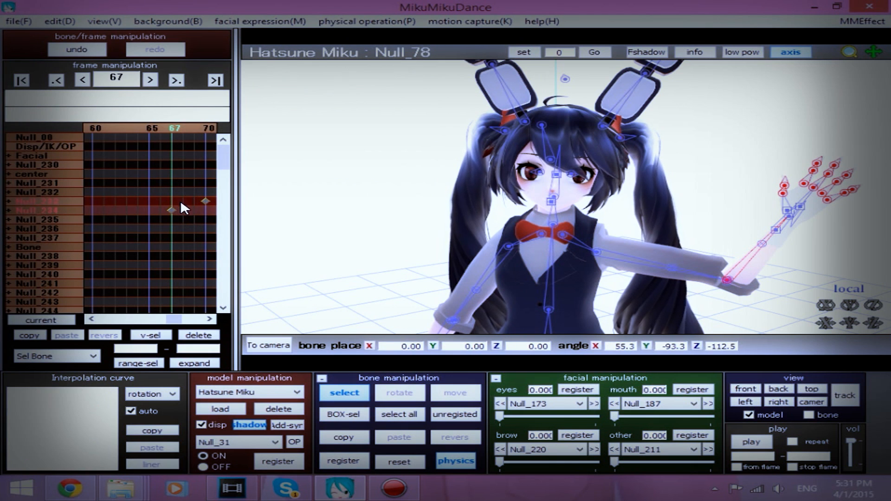
left_click(152, 464)
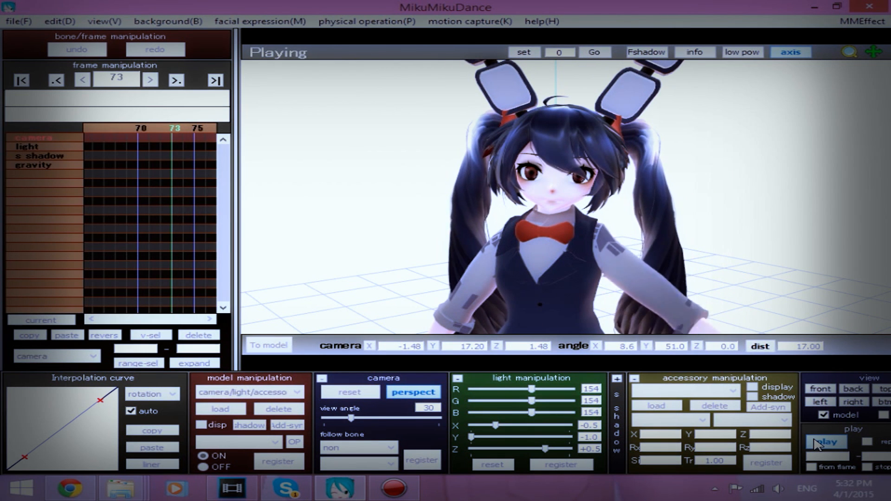
left_click(825, 442)
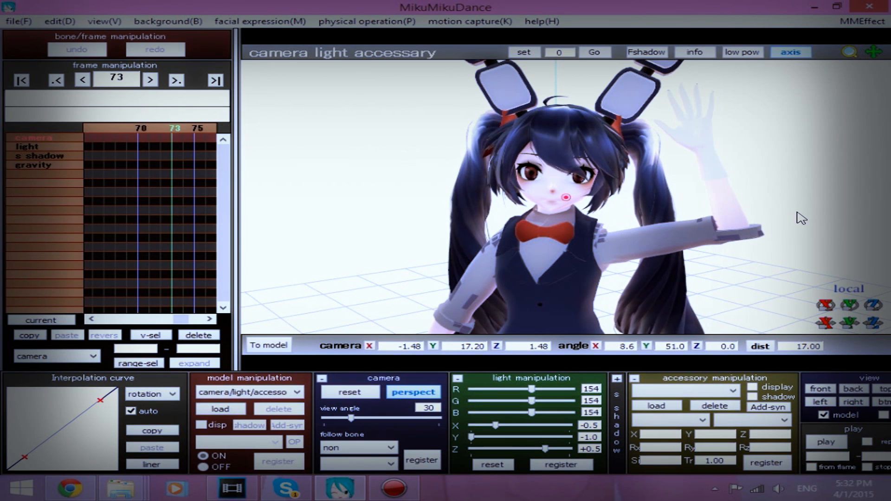
mouse_move(824, 306)
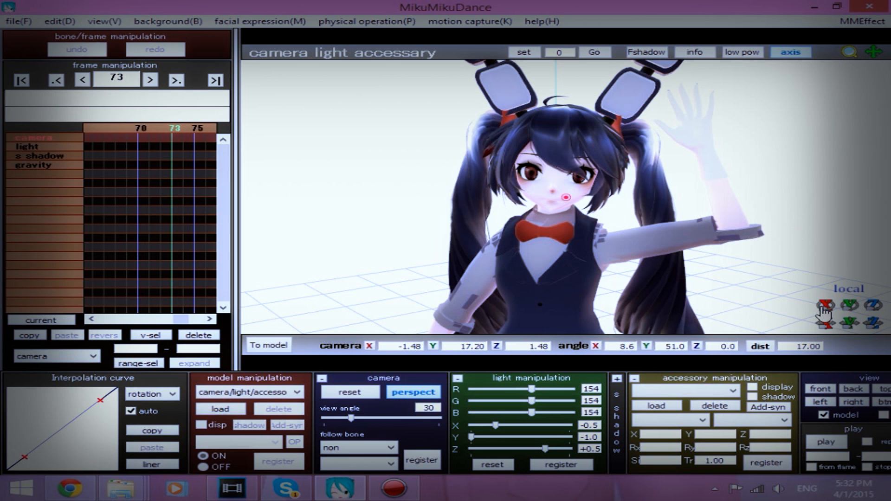
left_click(825, 443)
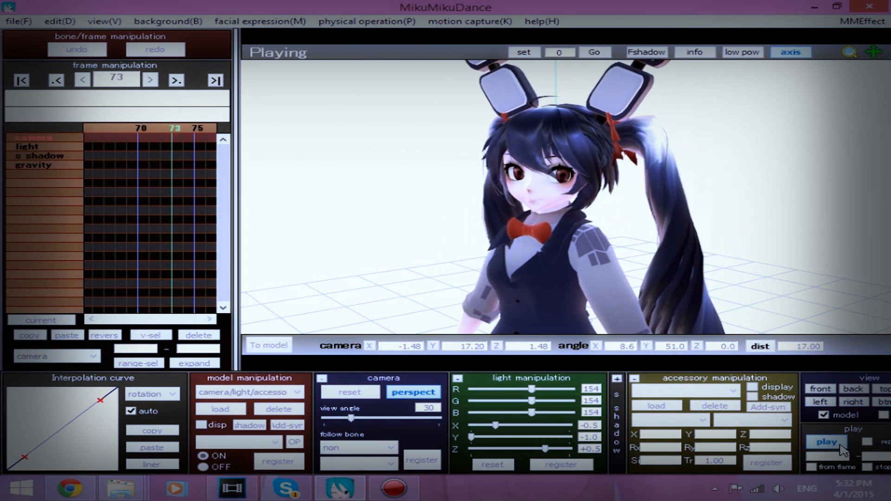
left_click(826, 442)
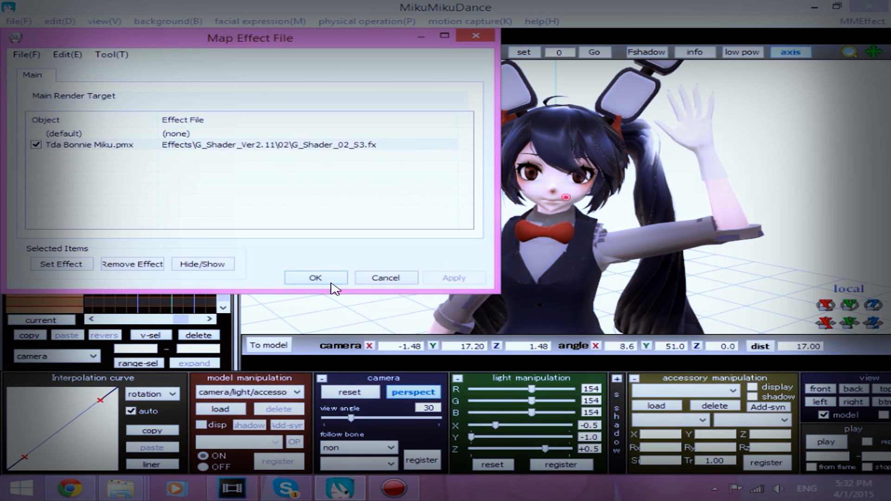
Confirm the G_Shader effect on Bonnie Miku and load SSAO_Lite.x as an accessory
left_click(315, 278)
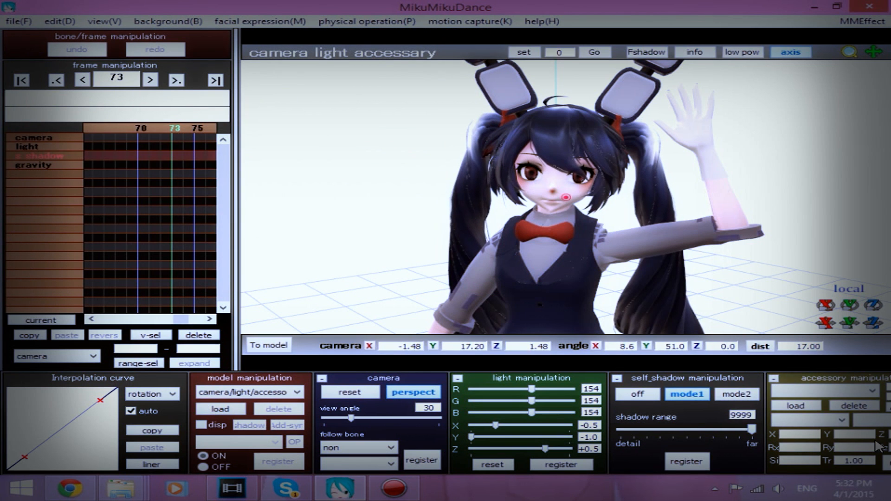
left_click(686, 461)
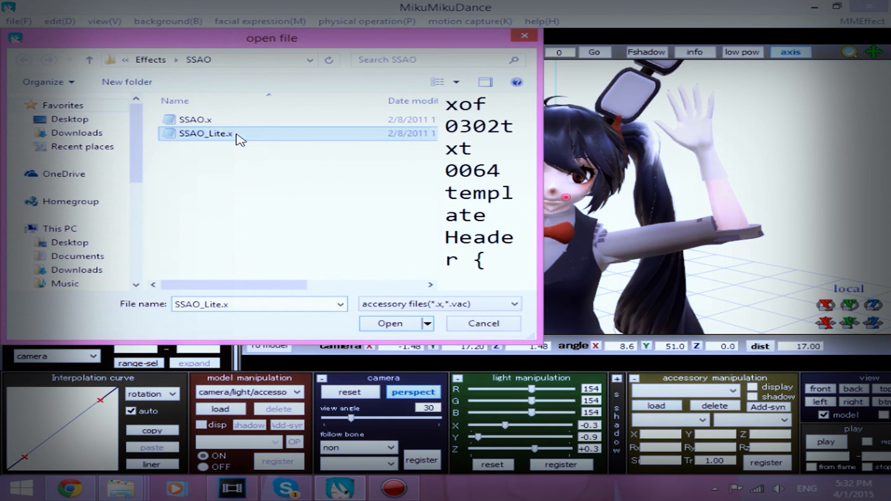
left_click(390, 323)
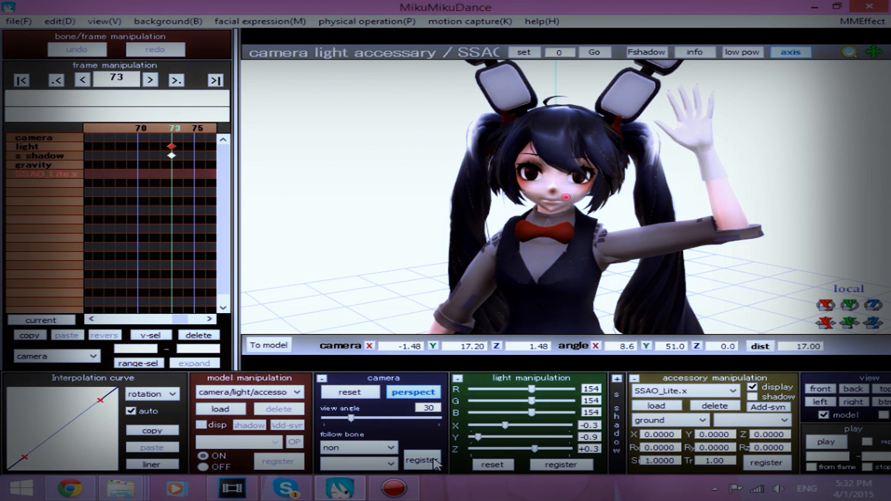
Register a camera keyframe at frame 73, preview playback, and paste the copied camera keyframes
left_click(33, 137)
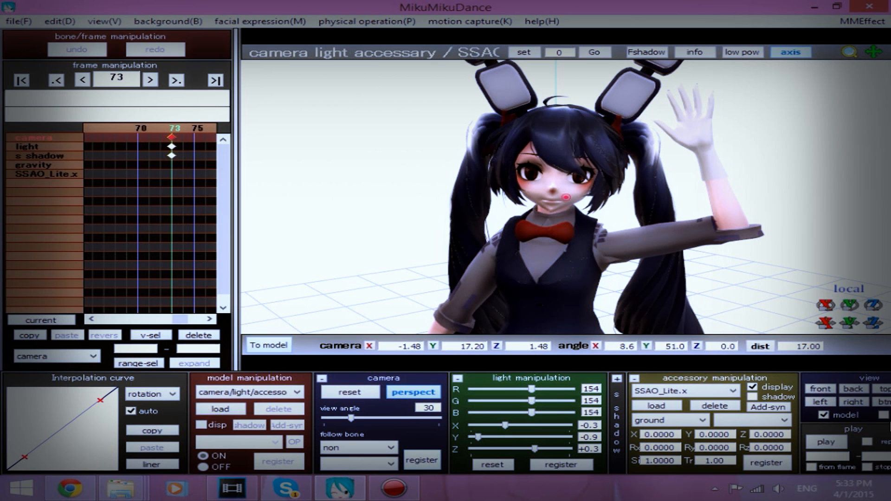
left_click(826, 443)
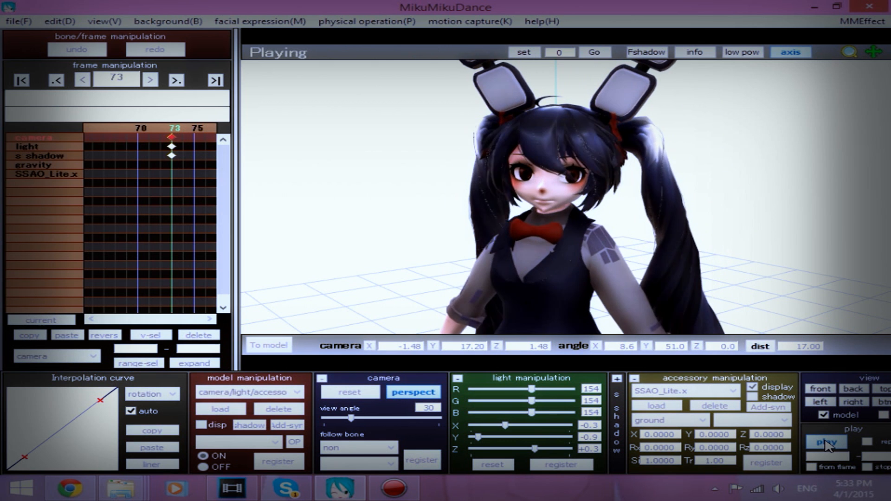
left_click(826, 442)
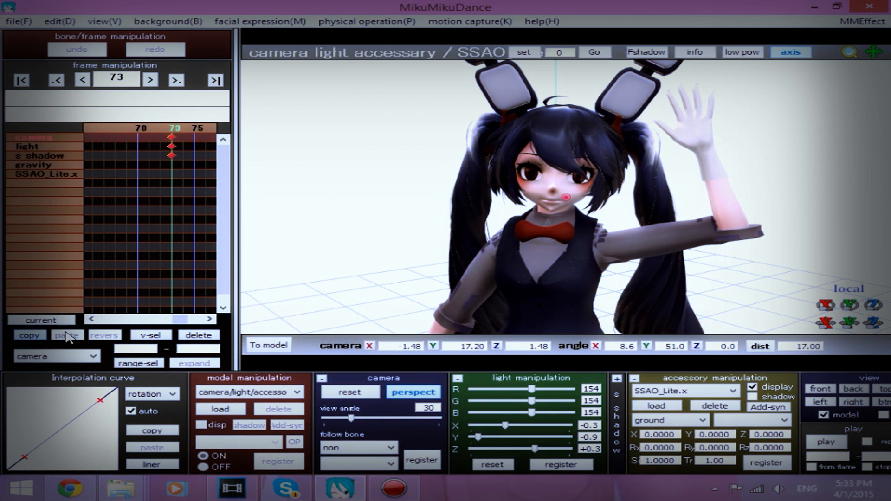
left_click(21, 79)
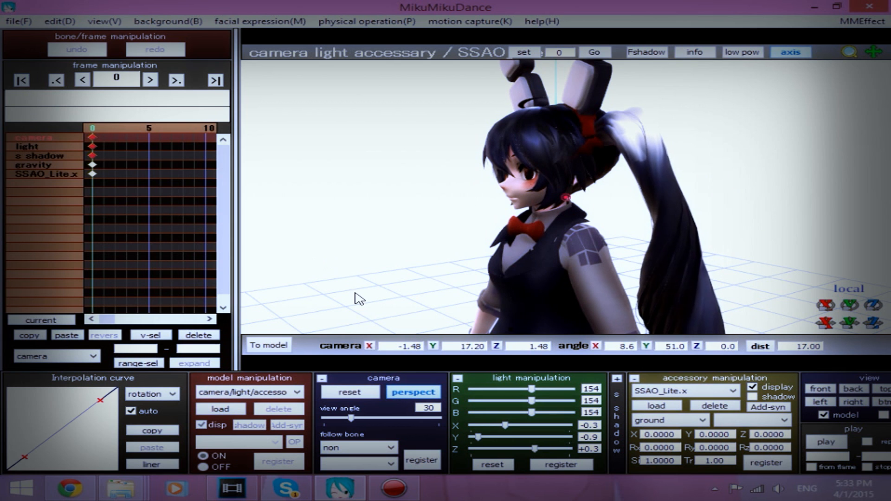
Select the Miku model and pick her body keyframes near frame 57, moving to frame 64
left_click(249, 392)
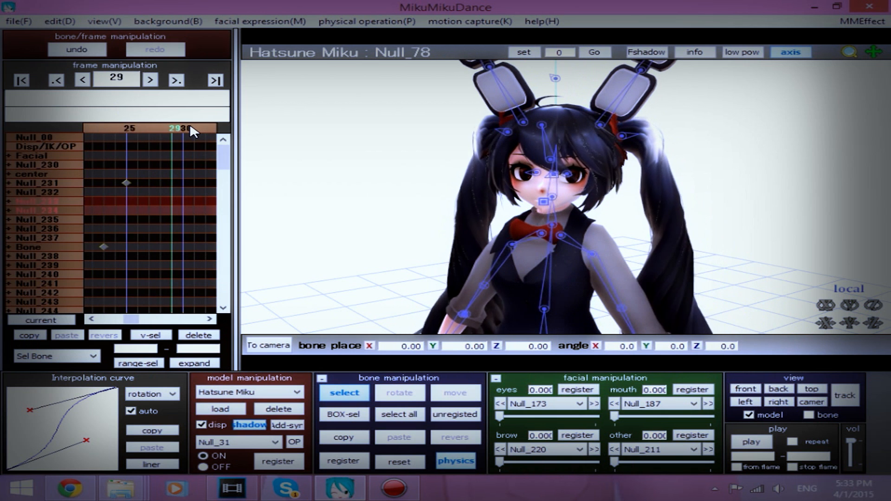
left_click(149, 79)
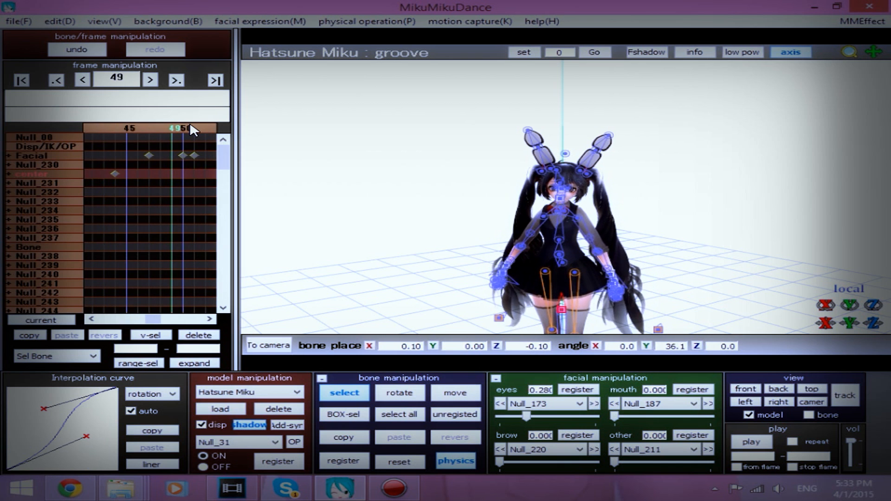
left_click(150, 79)
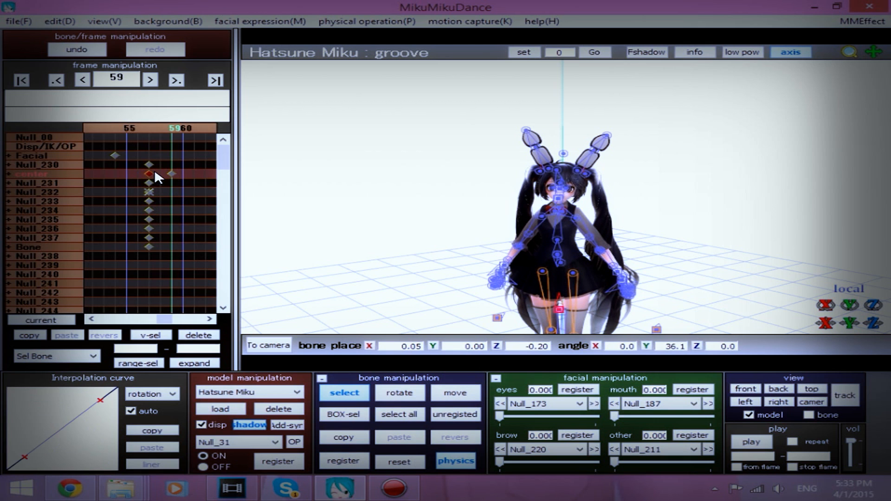
left_click(175, 134)
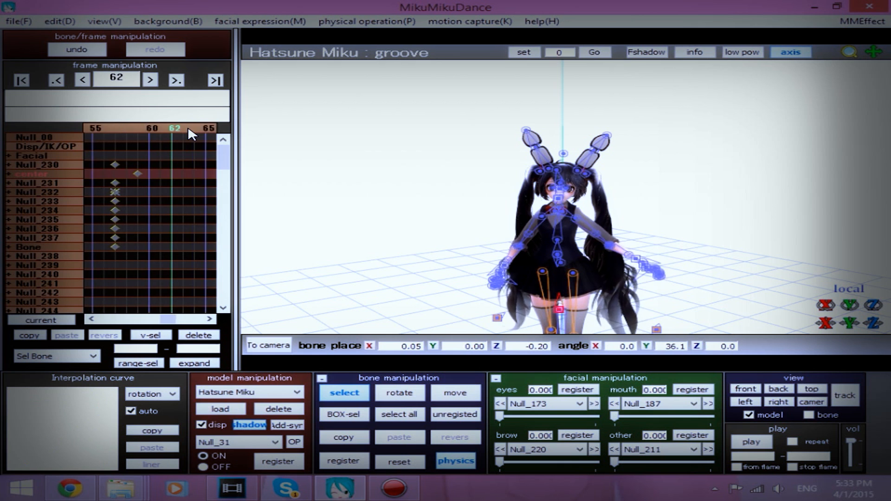
left_click(175, 79)
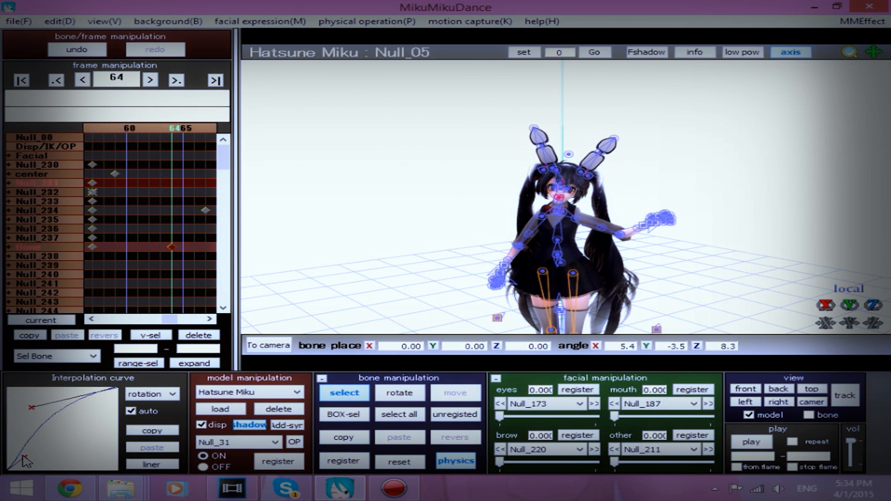
Make the arm keyframe at frame 64 ease linearly and check it with playback
left_click(750, 442)
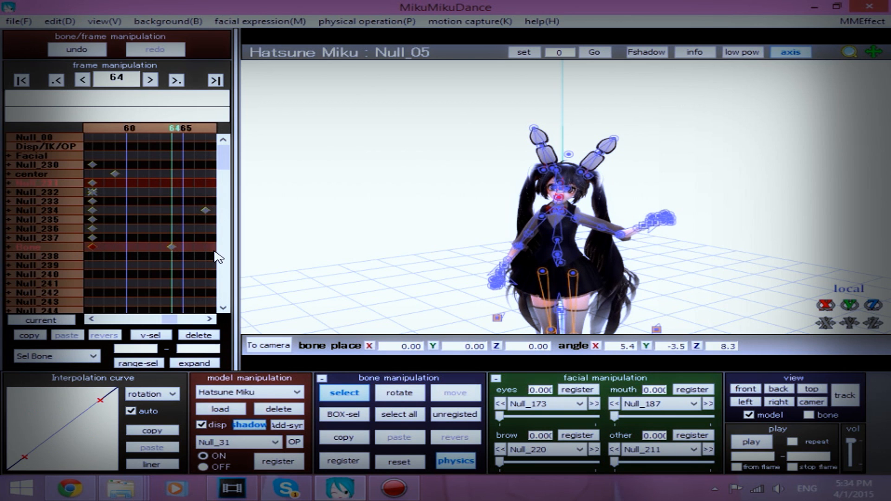
left_click(81, 79)
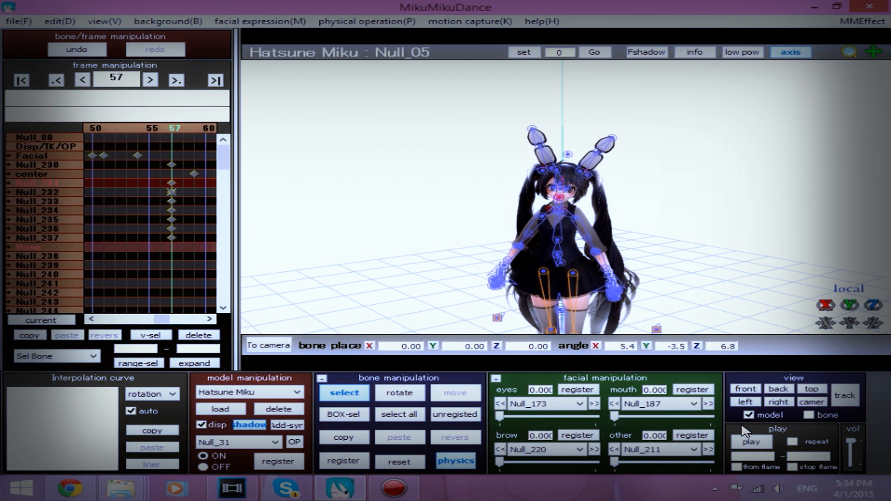
left_click(751, 441)
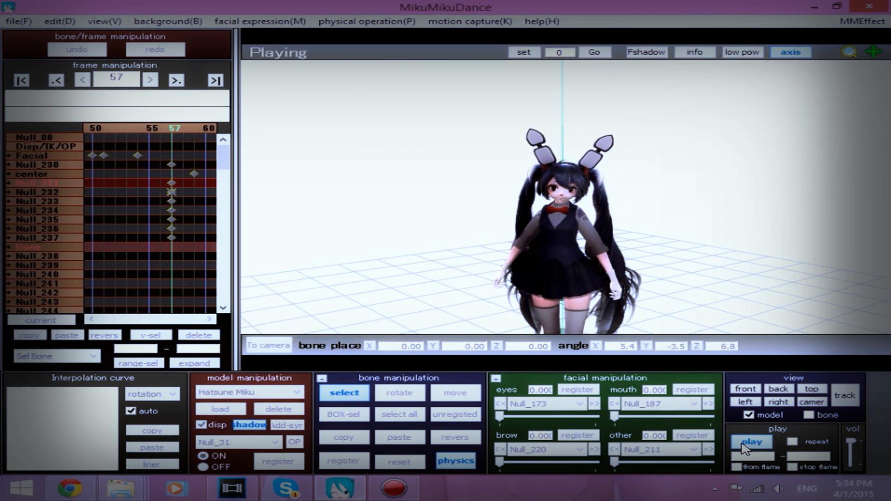
left_click(751, 441)
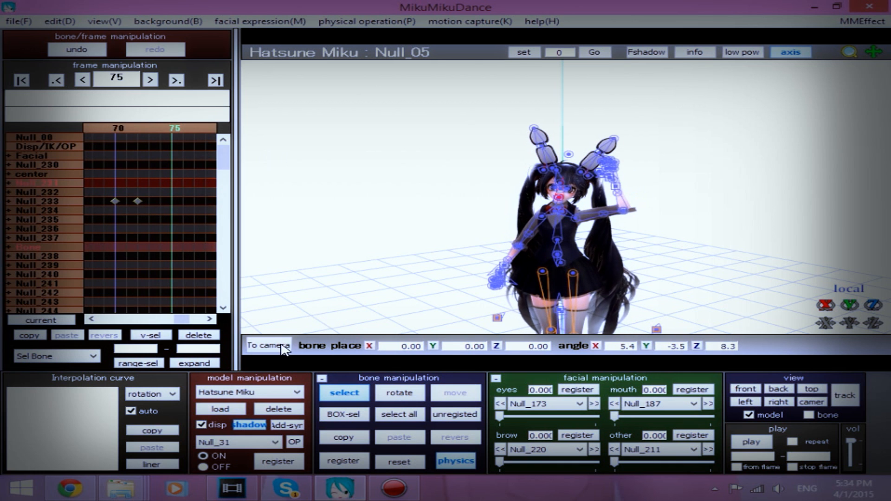
Switch to the camera timeline, preview the animation, and step back to frames 77 and 76
left_click(827, 442)
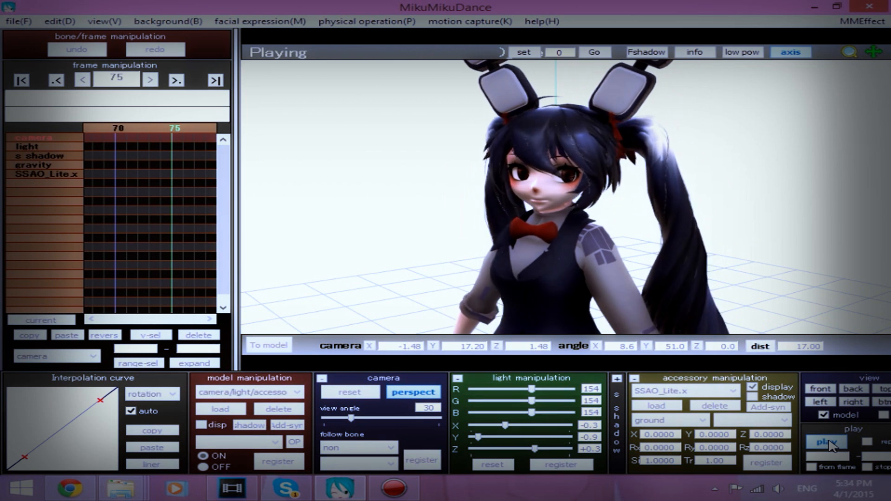
left_click(825, 442)
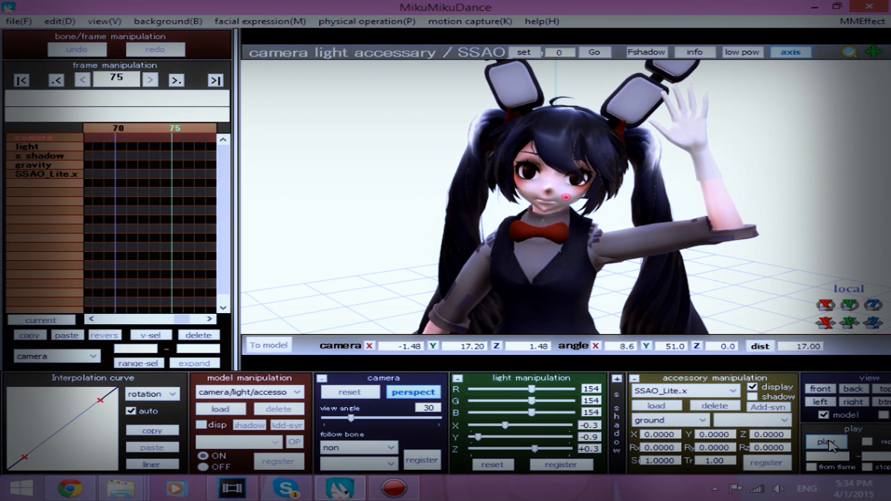
left_click(825, 442)
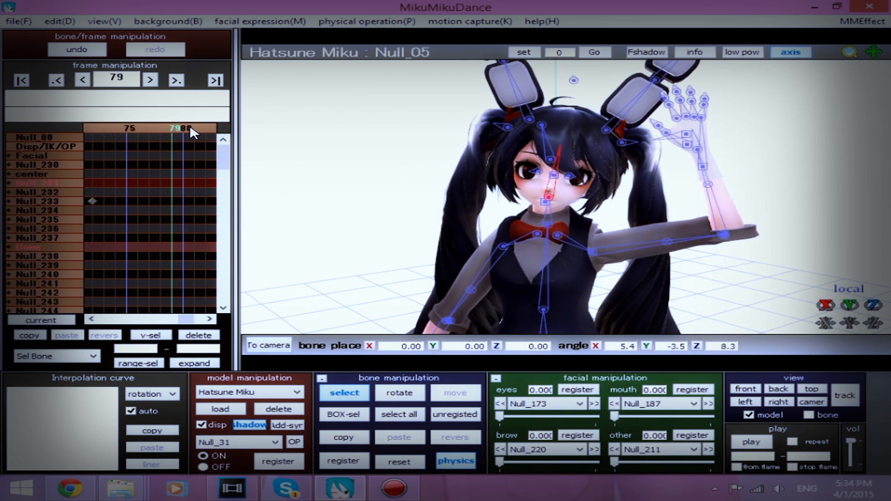
left_click(81, 79)
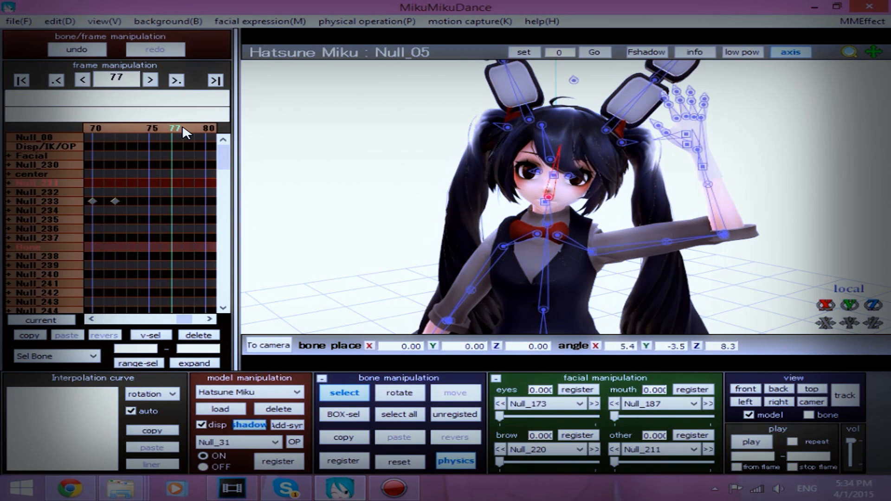
left_click(82, 79)
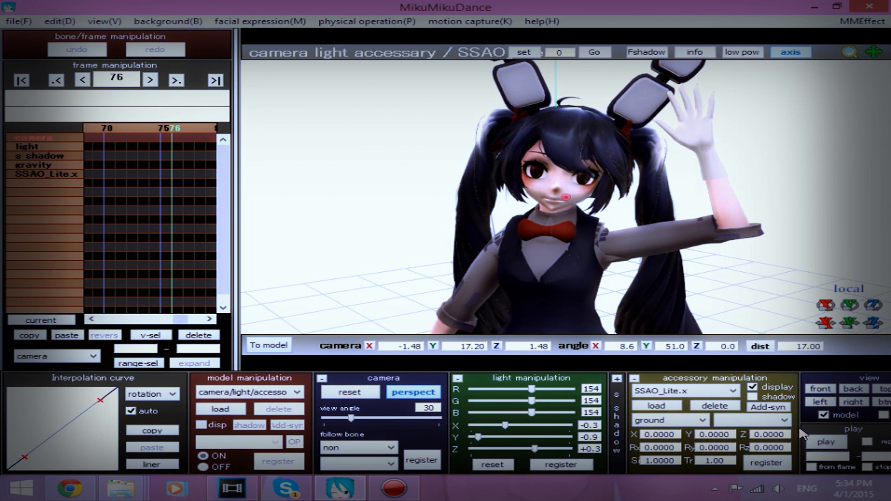
left_click(825, 442)
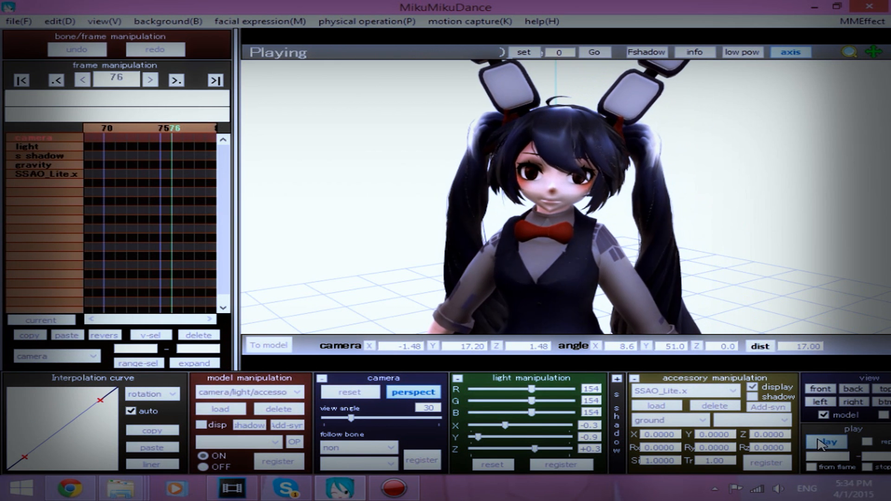
left_click(825, 442)
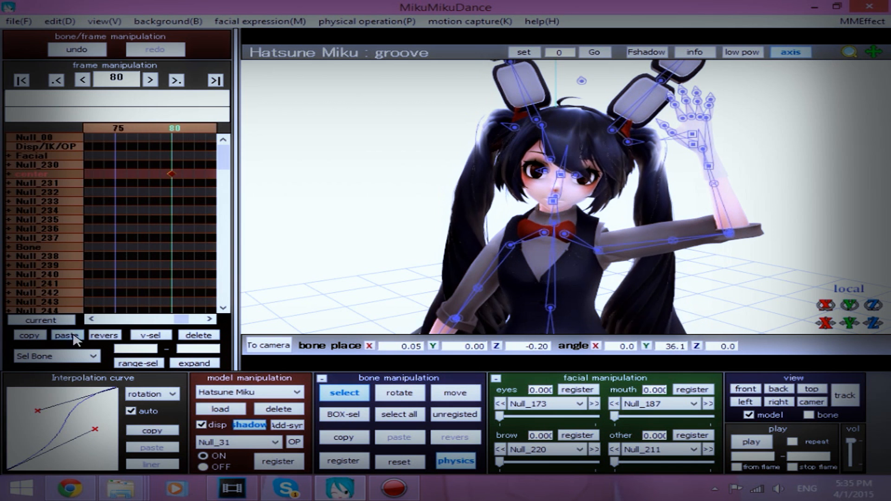
Paste the copied center-bone keyframe at frame 80 and replay the finished animation
left_click(752, 442)
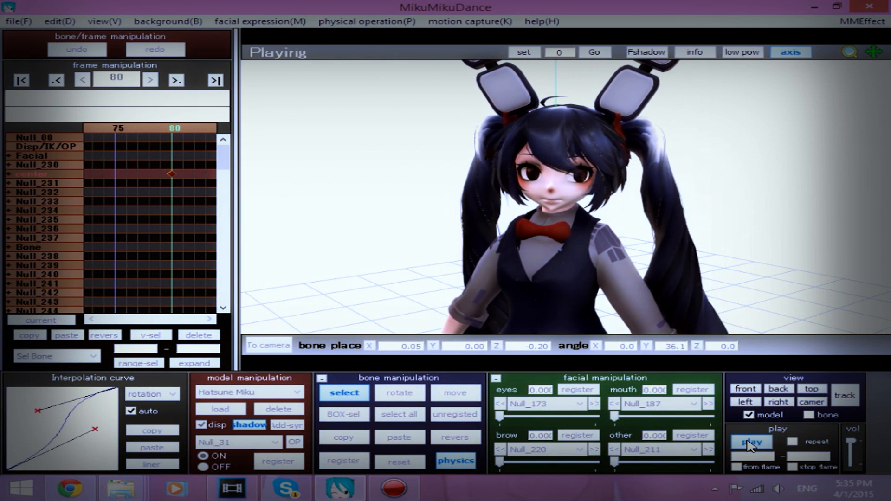
left_click(752, 442)
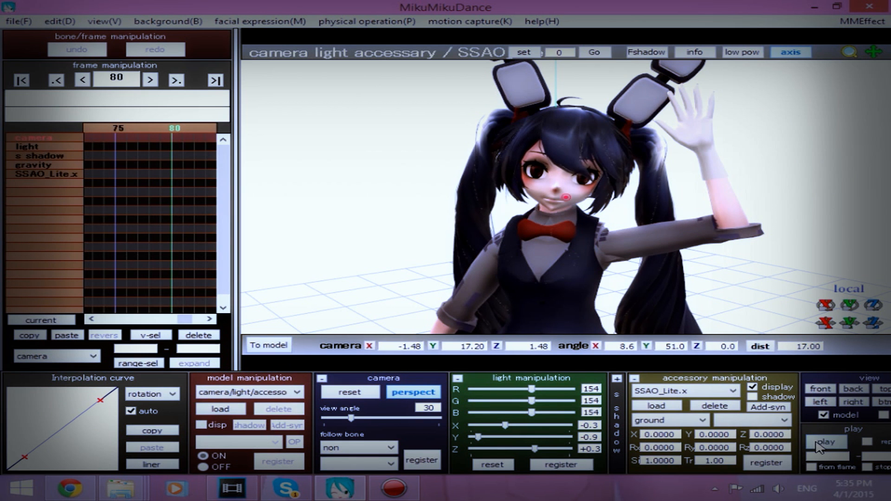
left_click(825, 441)
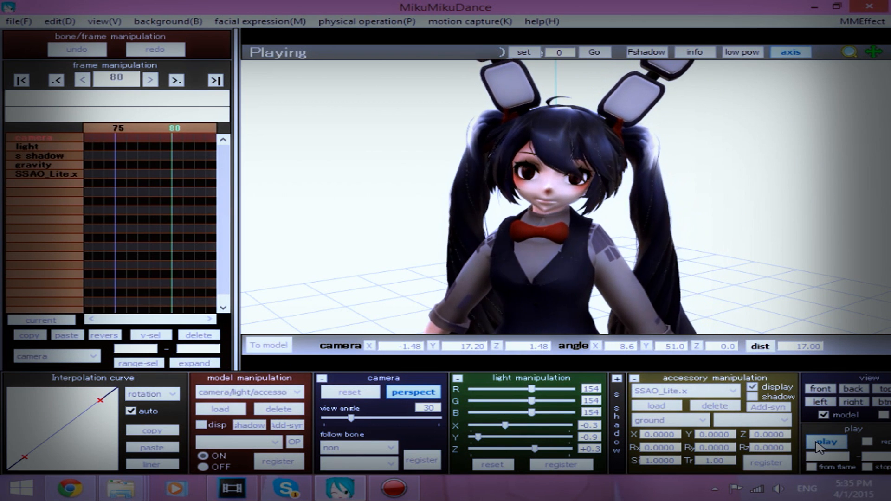
left_click(827, 442)
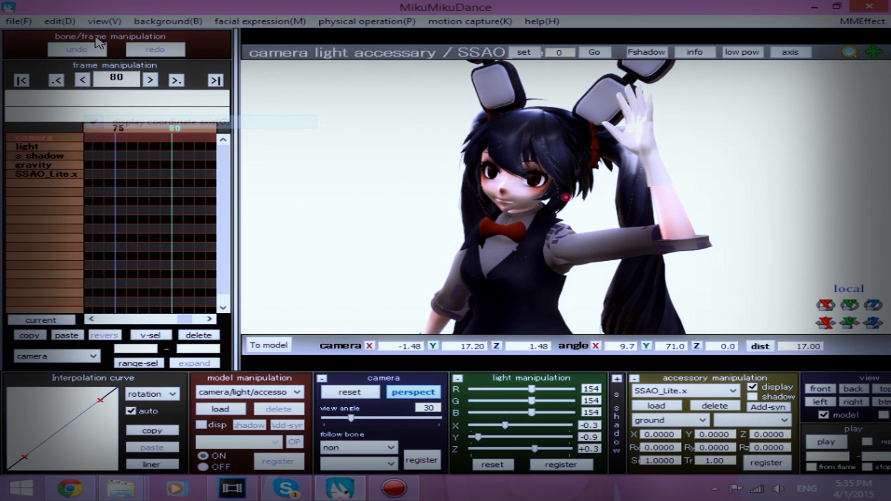
mouse_move(699, 367)
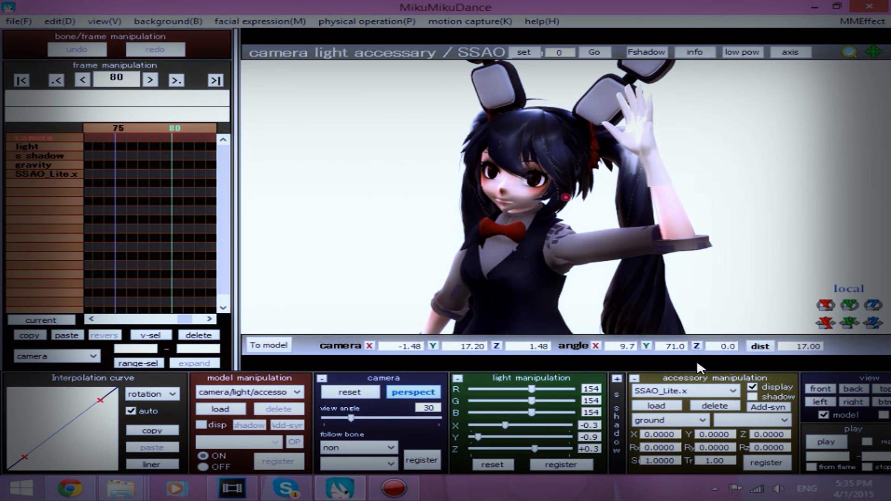
left_click(825, 442)
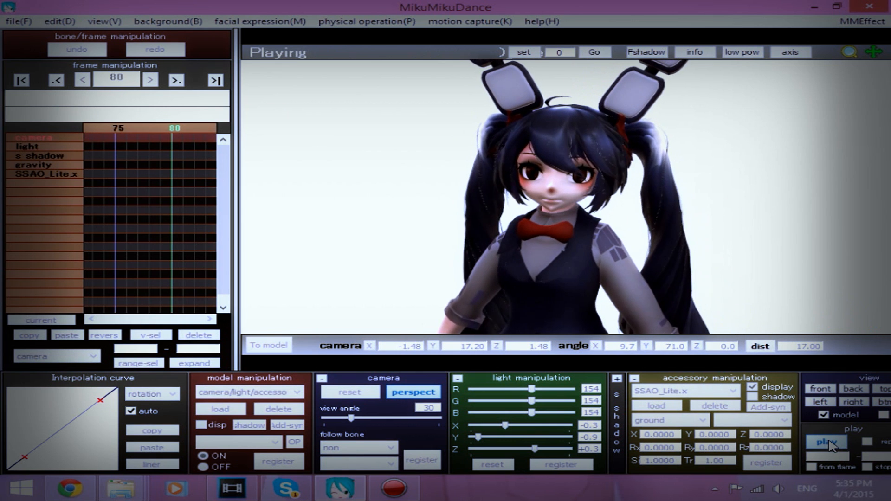
left_click(825, 443)
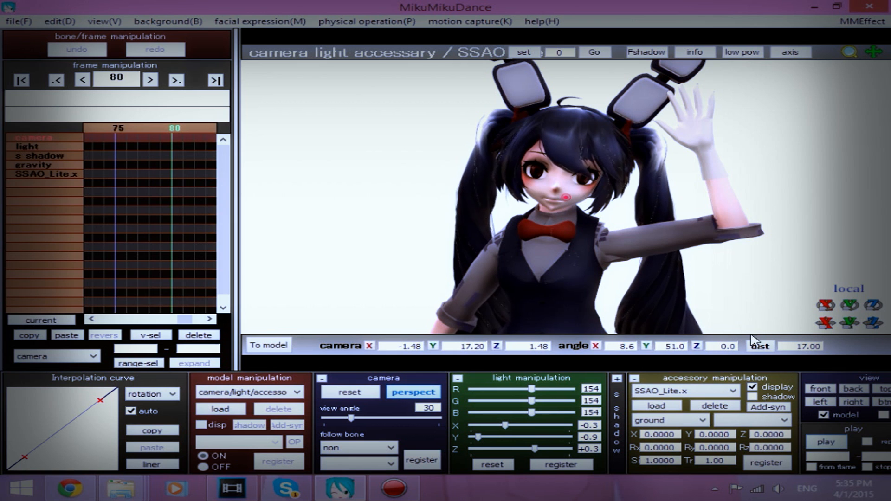
mouse_move(722, 278)
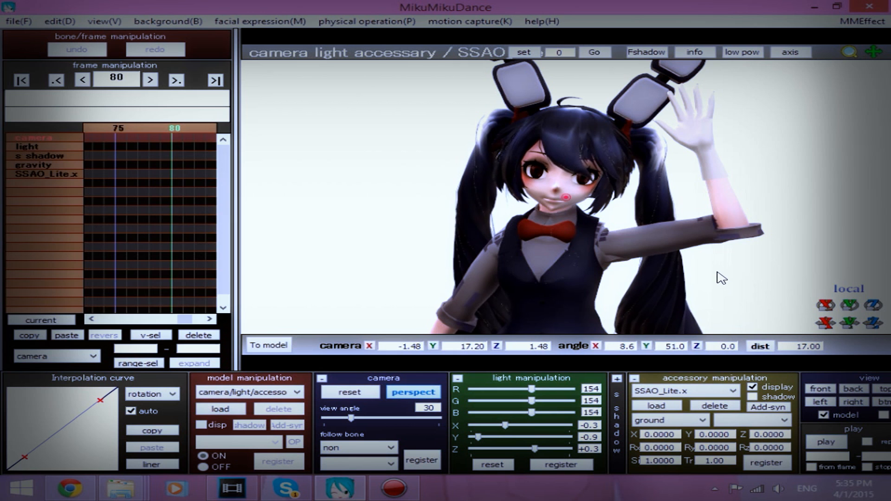
mouse_move(747, 260)
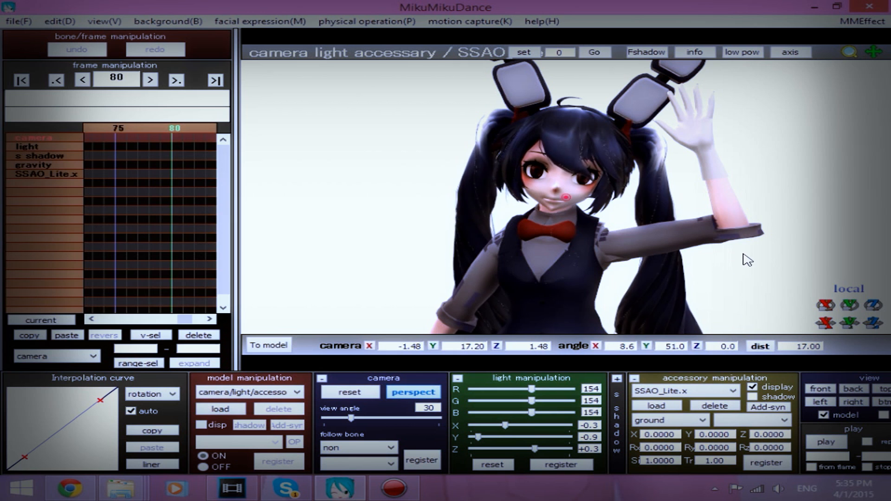